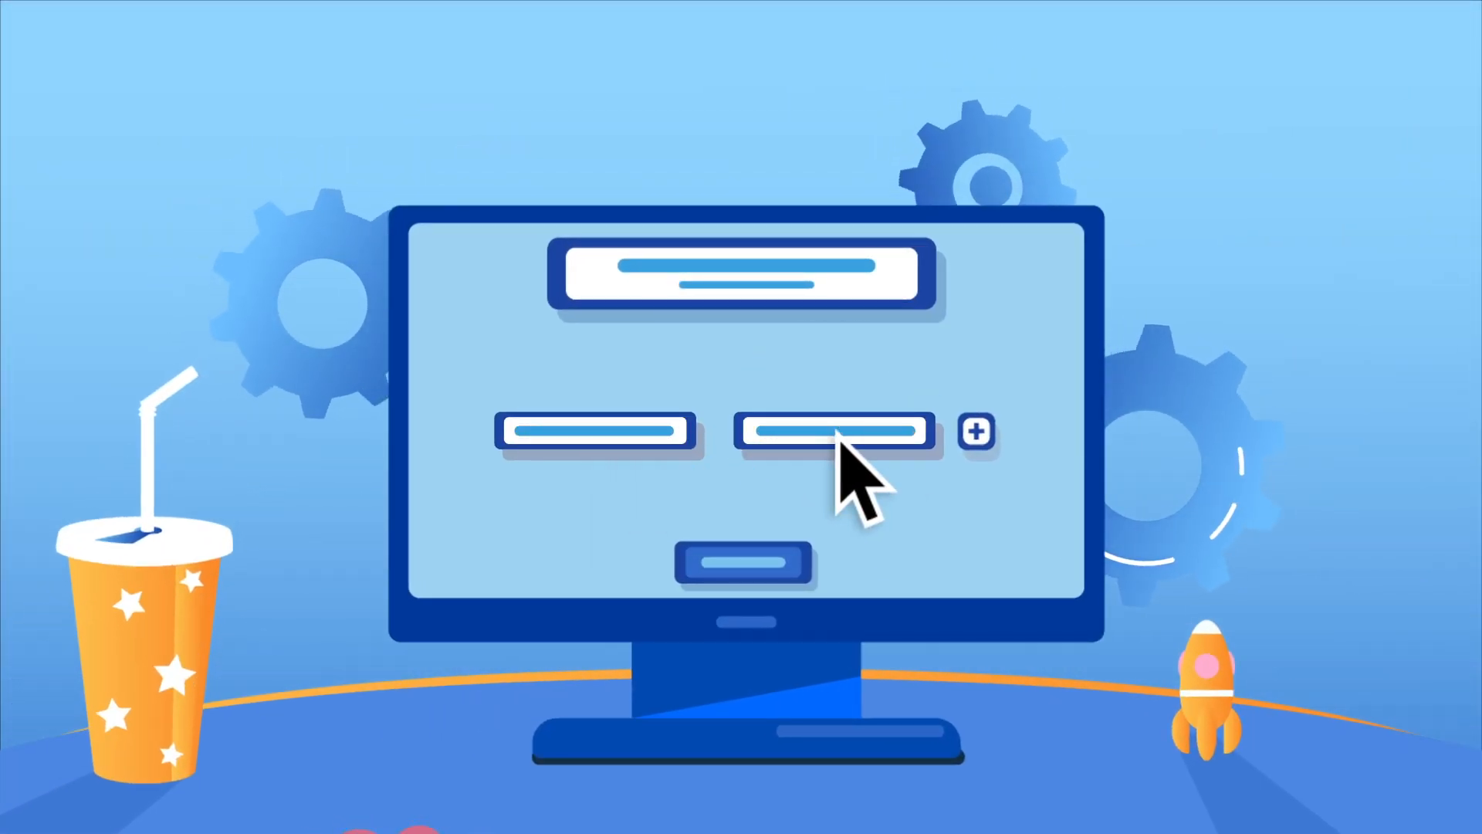
# - Look at the Pro Add-On title and 5 Site License price, then go back to the form editor
pyautogui.click(976, 431)
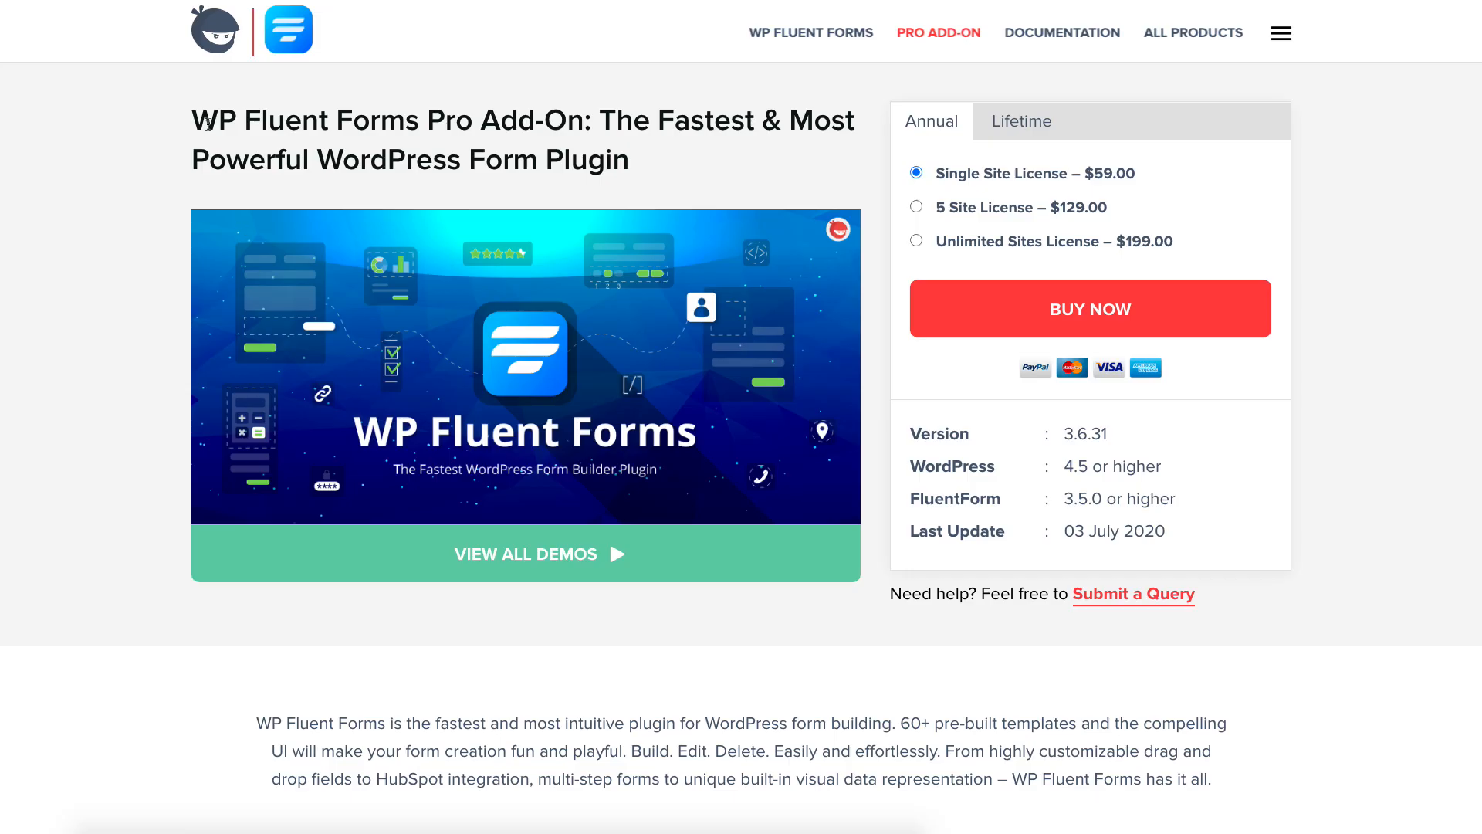
pyautogui.doubleClick(379, 121)
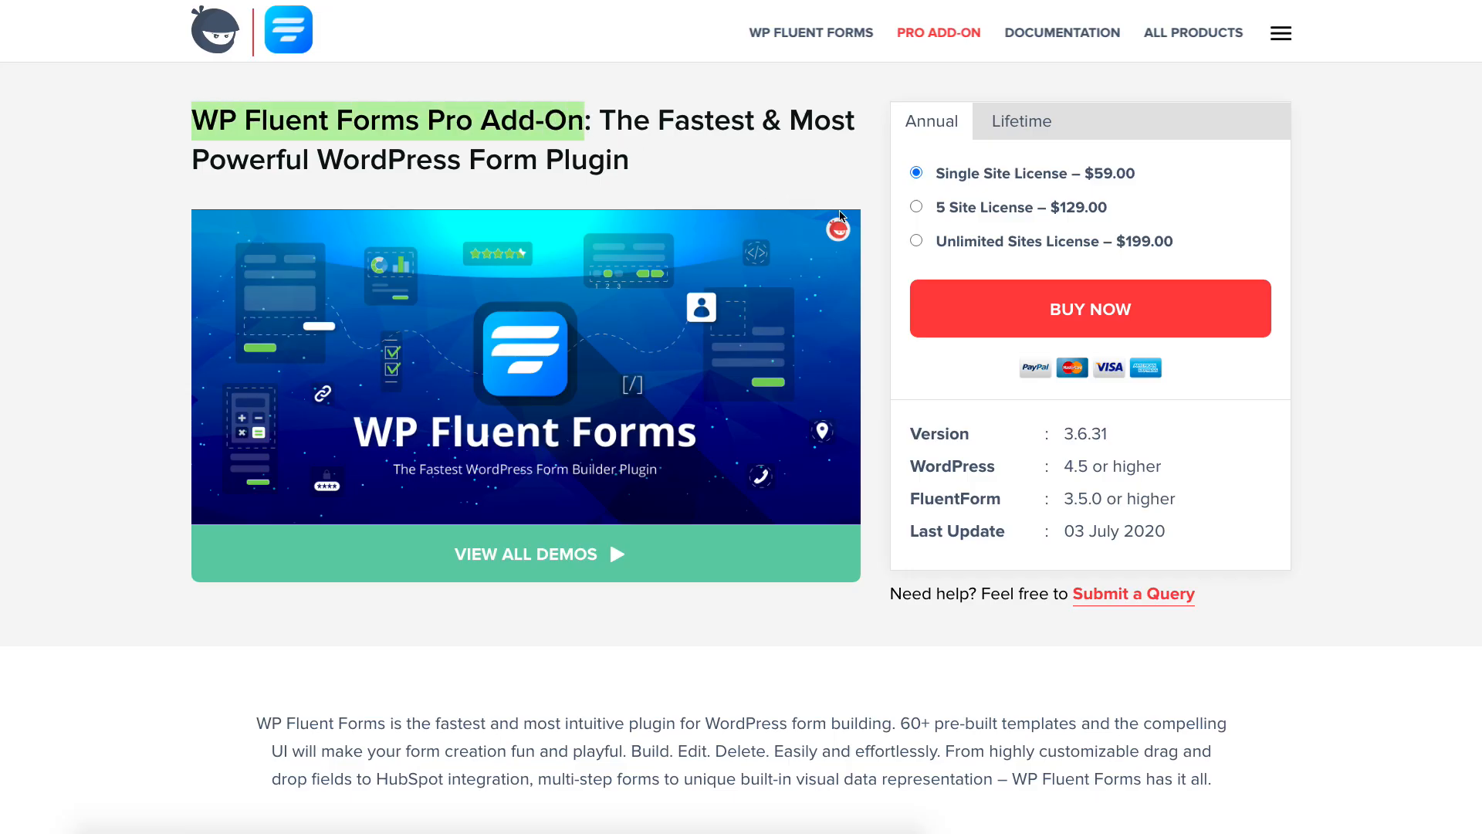
pyautogui.click(916, 207)
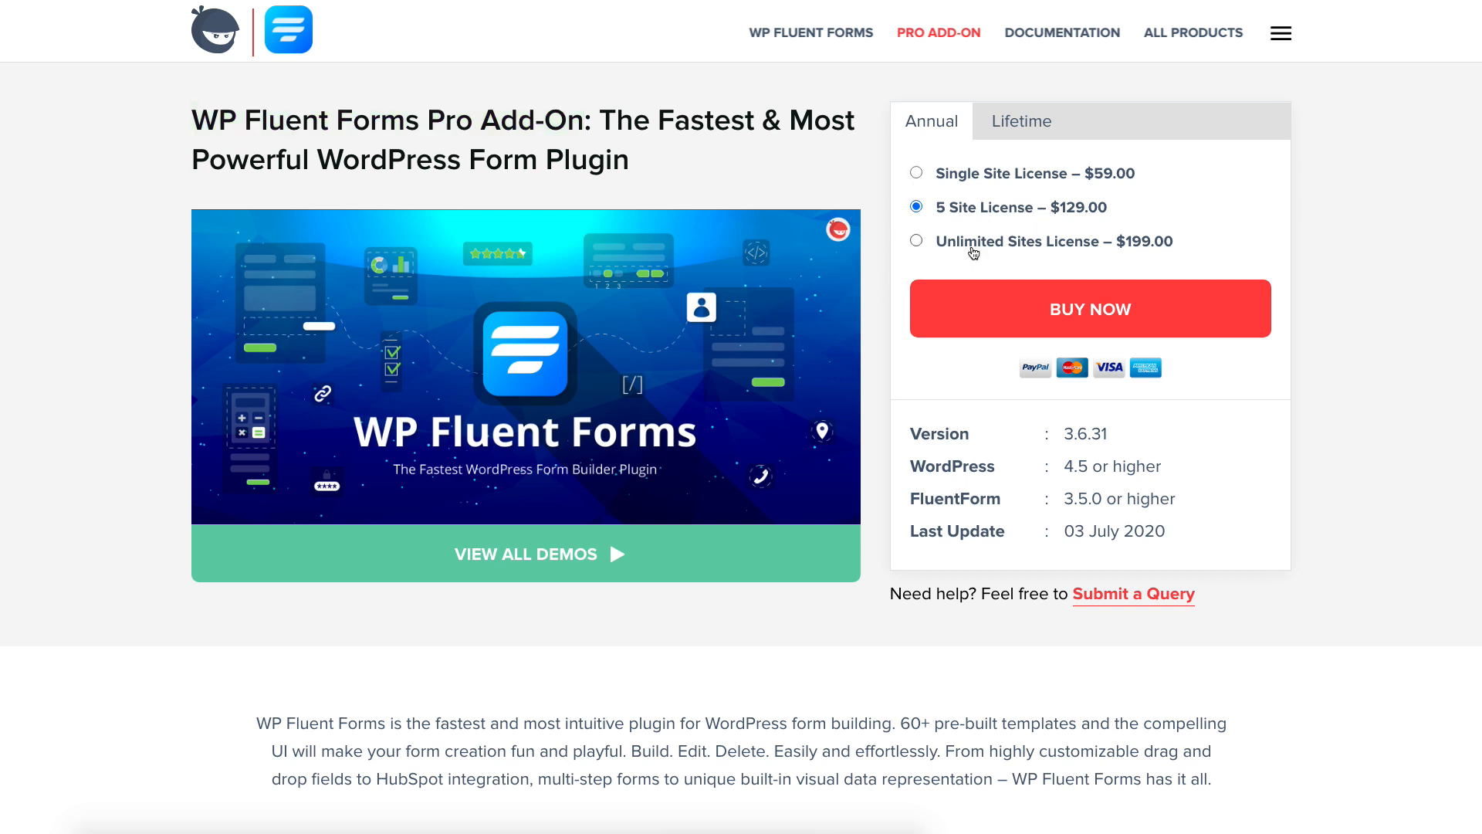
pyautogui.click(1020, 121)
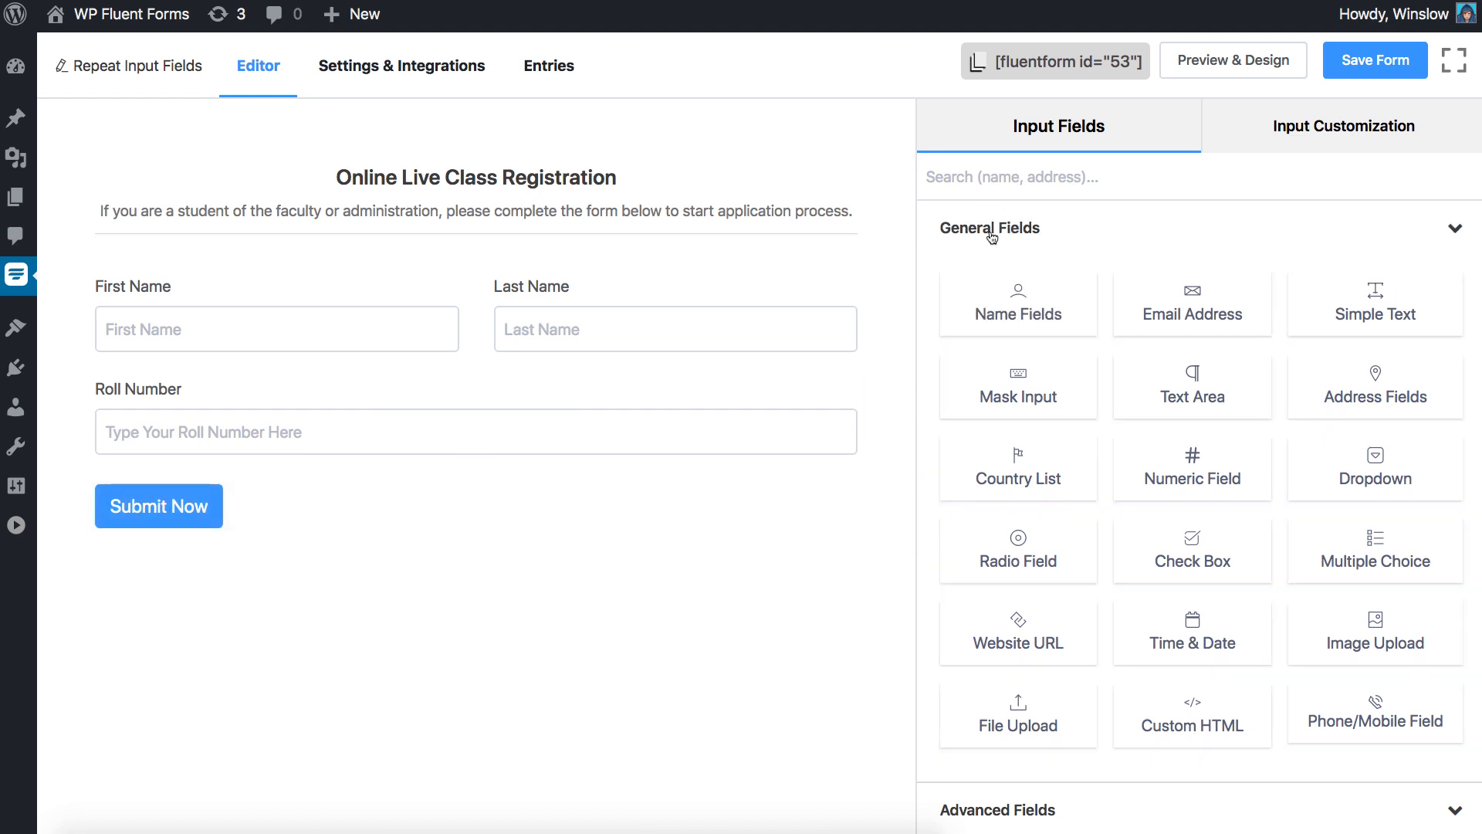
# - Add Repeat Fields from Advanced Fields, then delete them again, confirming the removal
pyautogui.click(996, 809)
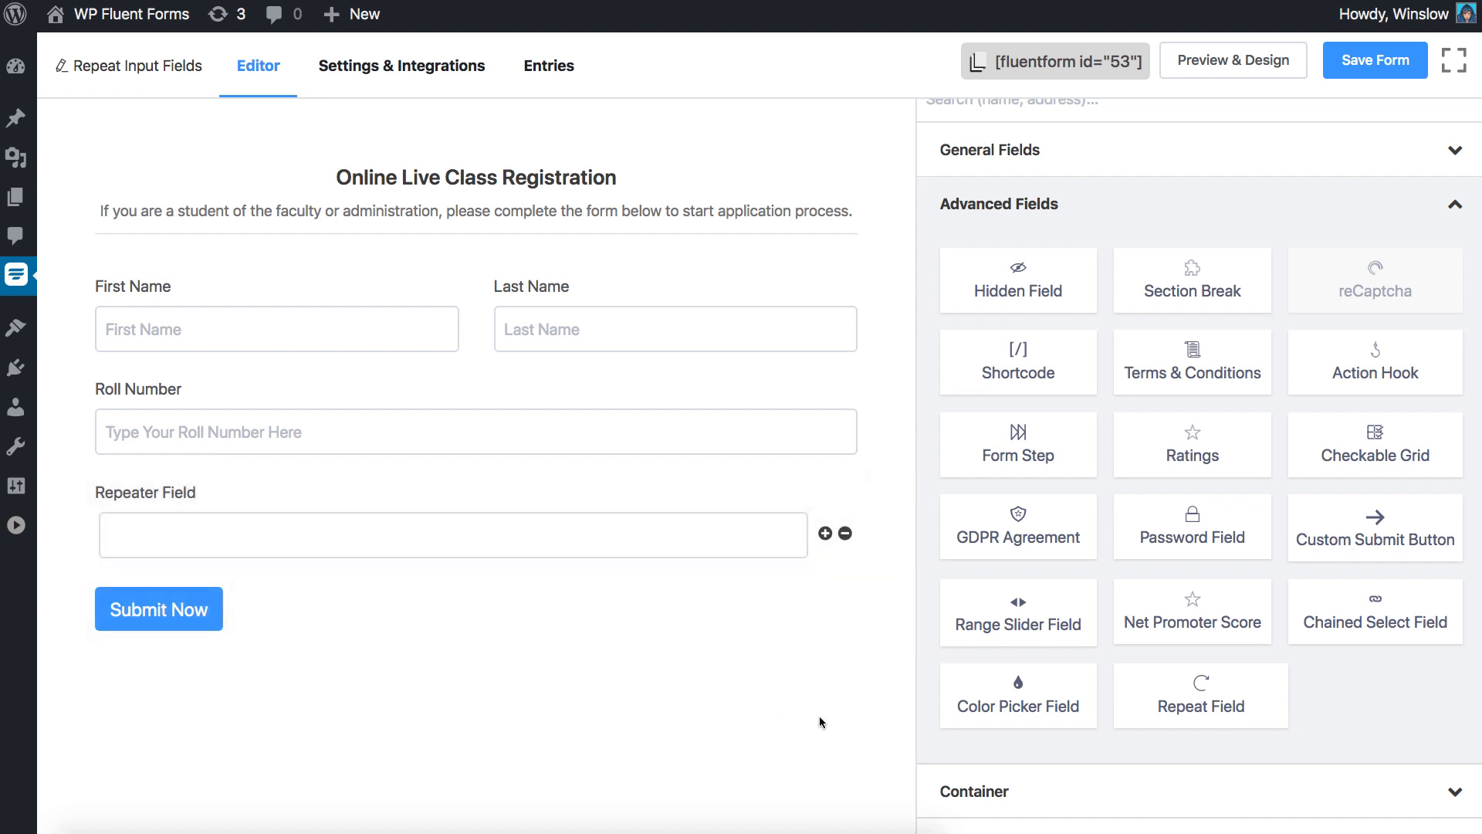
pyautogui.click(1200, 695)
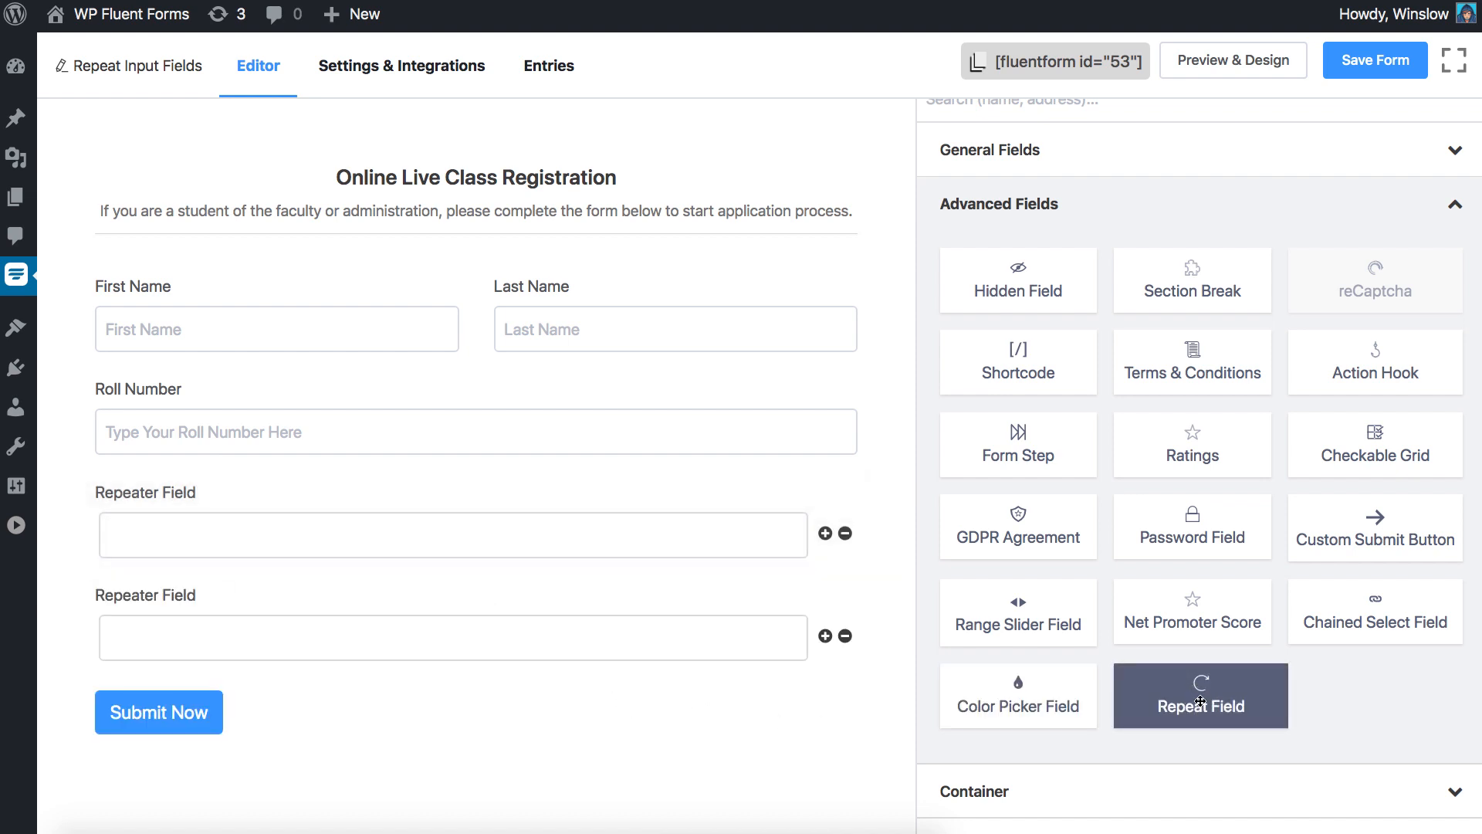
pyautogui.moveTo(1018, 696)
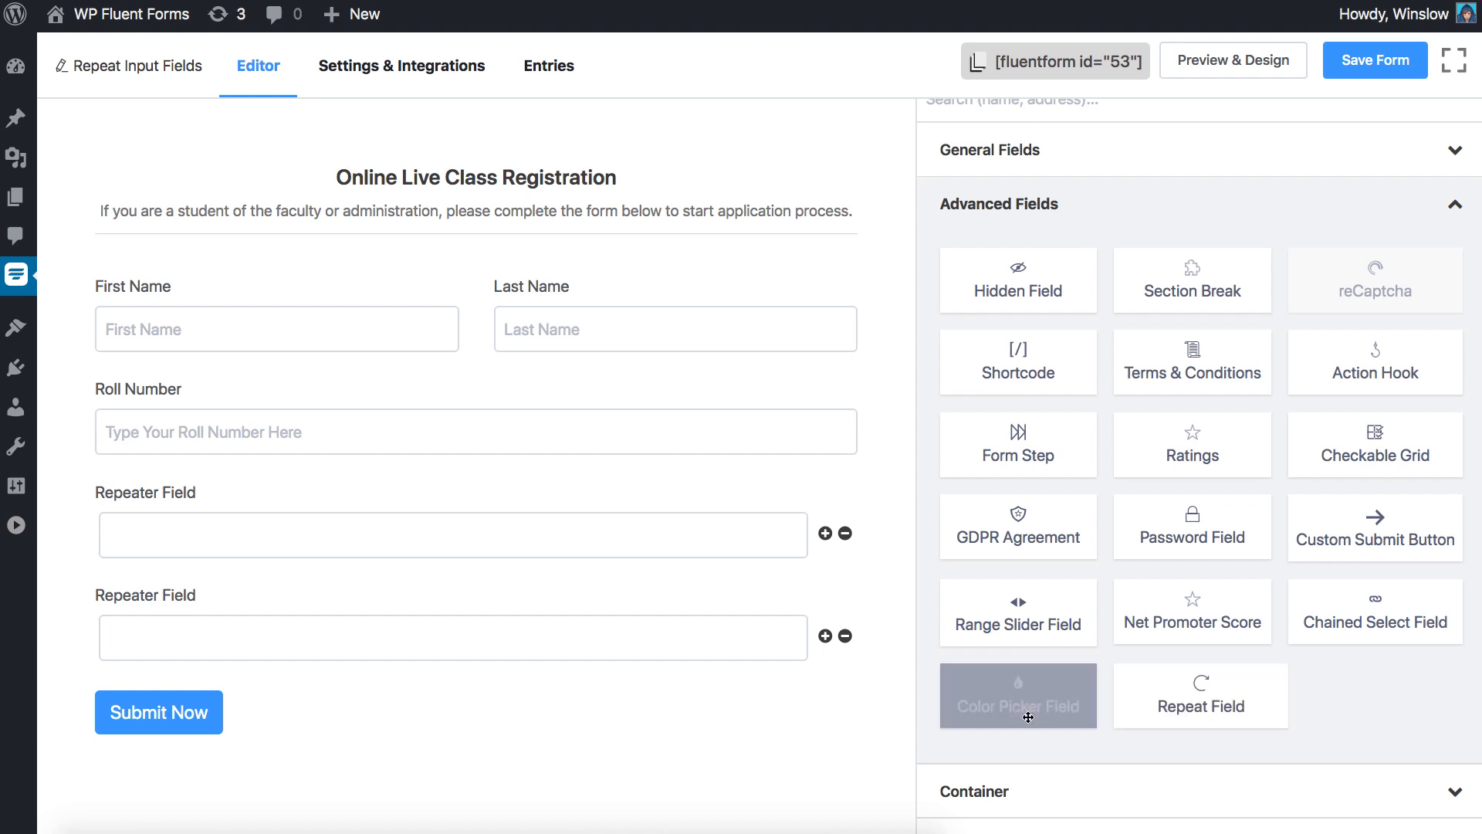
pyautogui.click(452, 638)
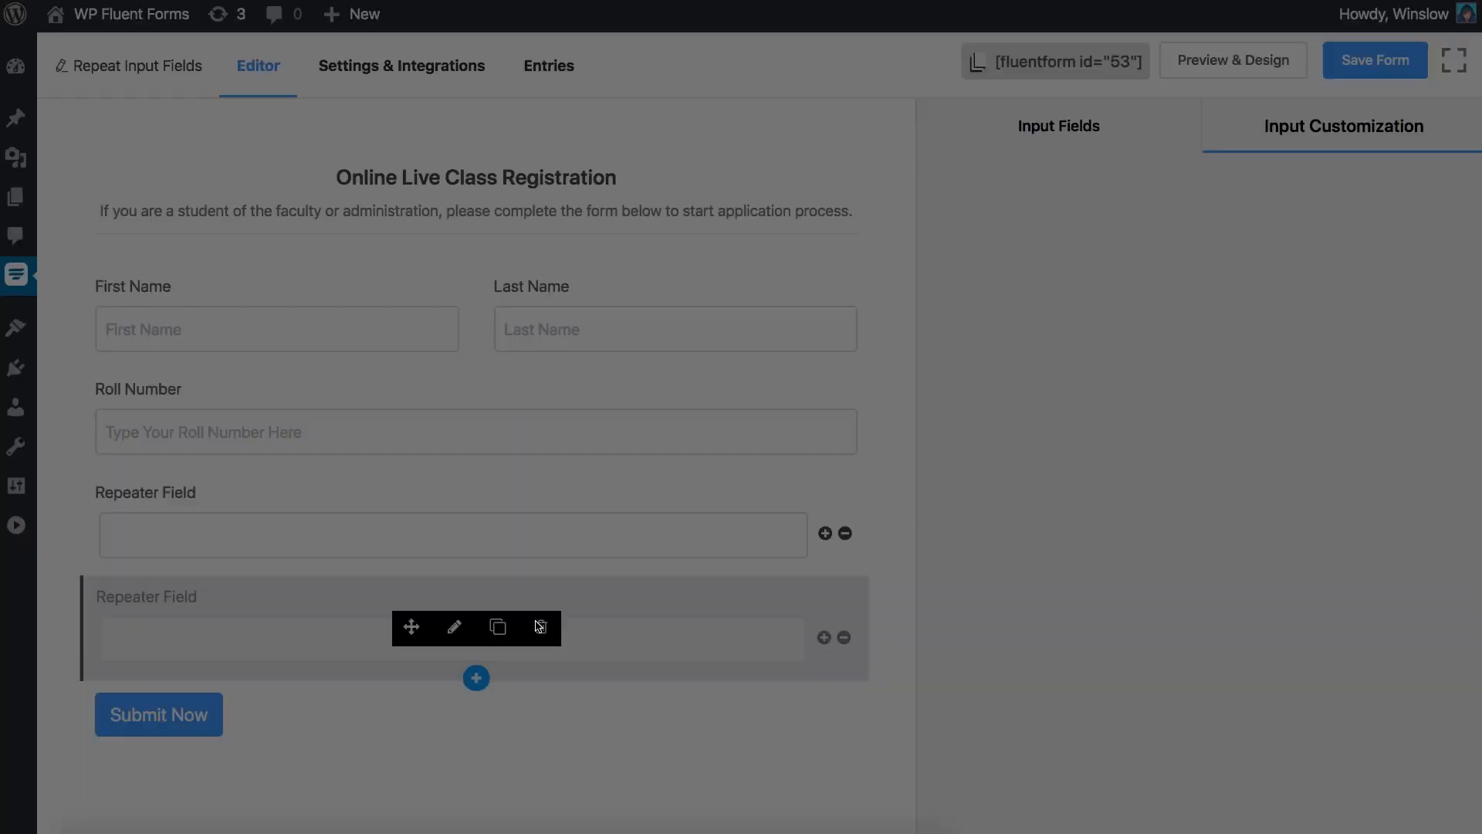
pyautogui.click(539, 627)
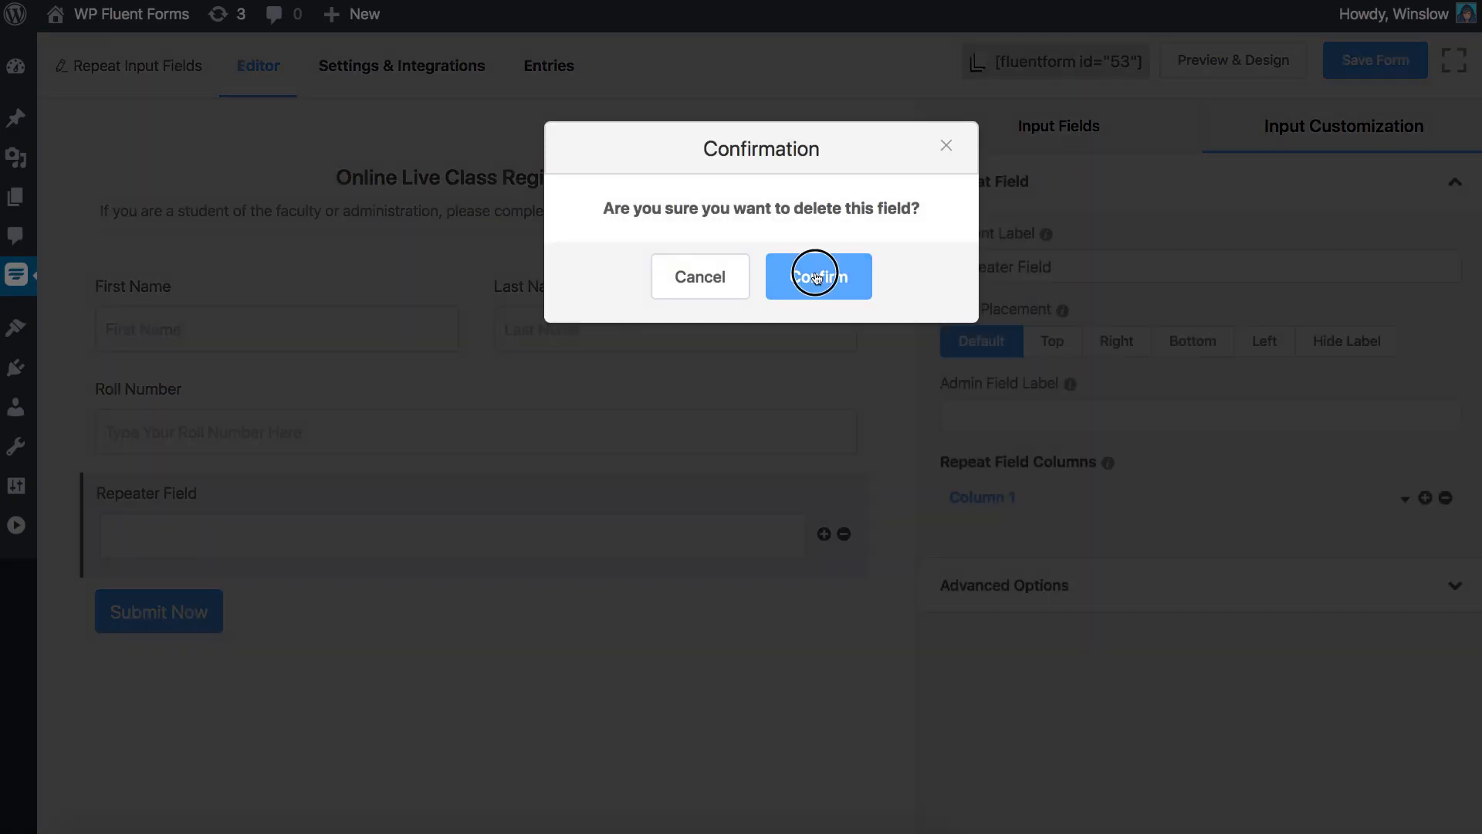
pyautogui.click(817, 276)
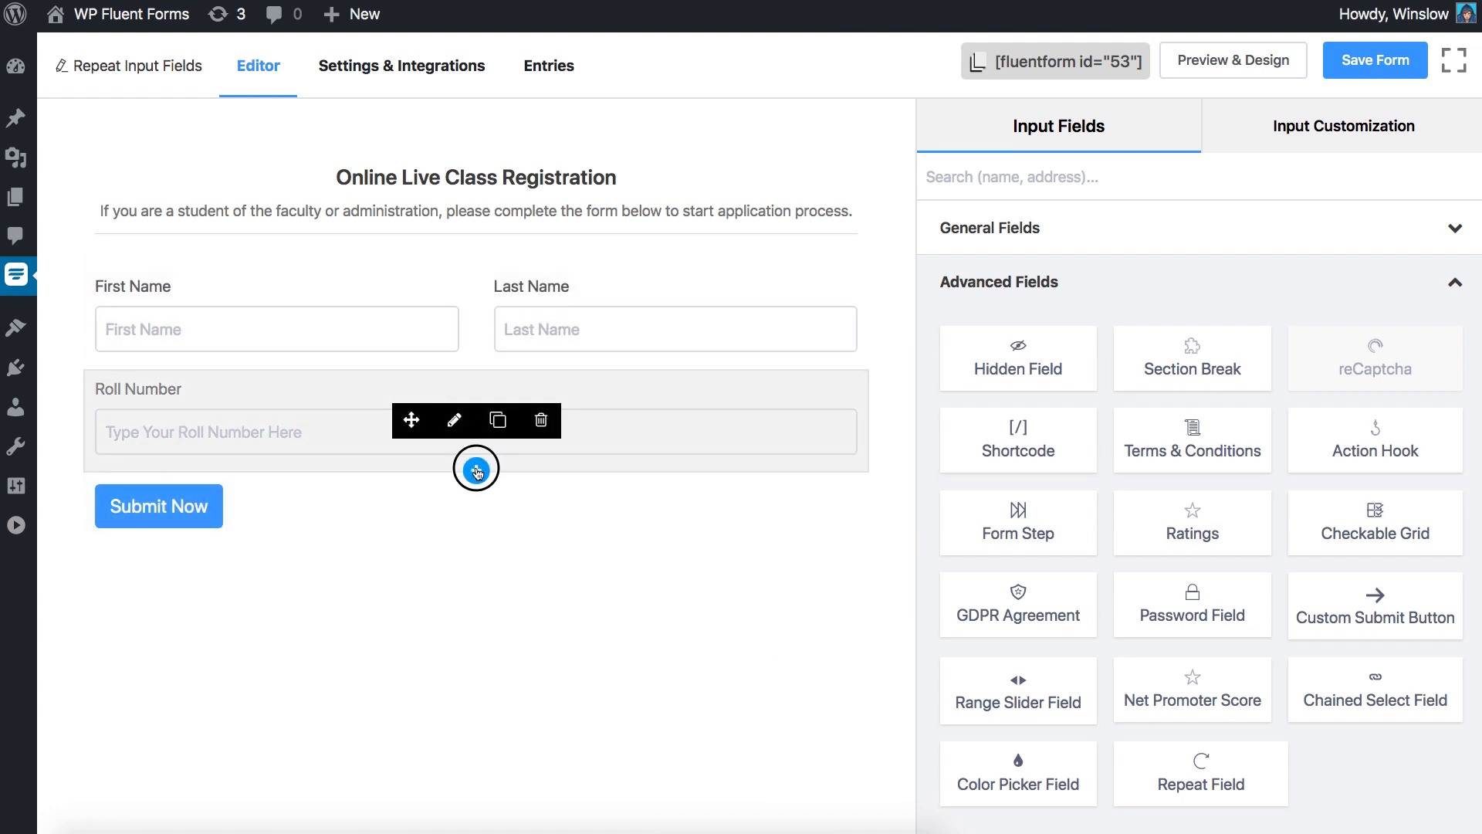
# - Insert a Repeat Field below Roll Number via the 'repe' search and bring up its settings
pyautogui.click(475, 471)
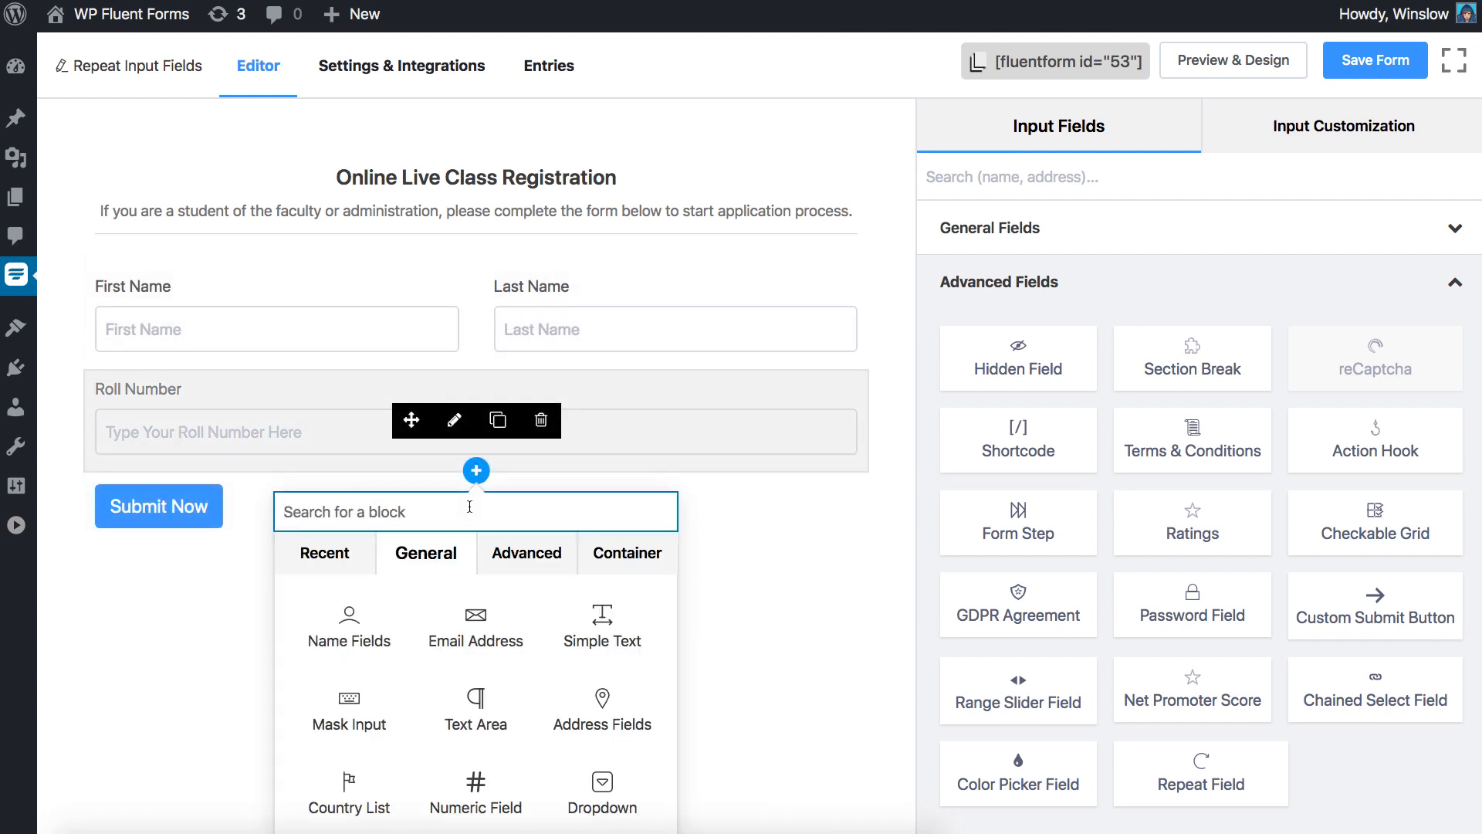
pyautogui.write('repe')
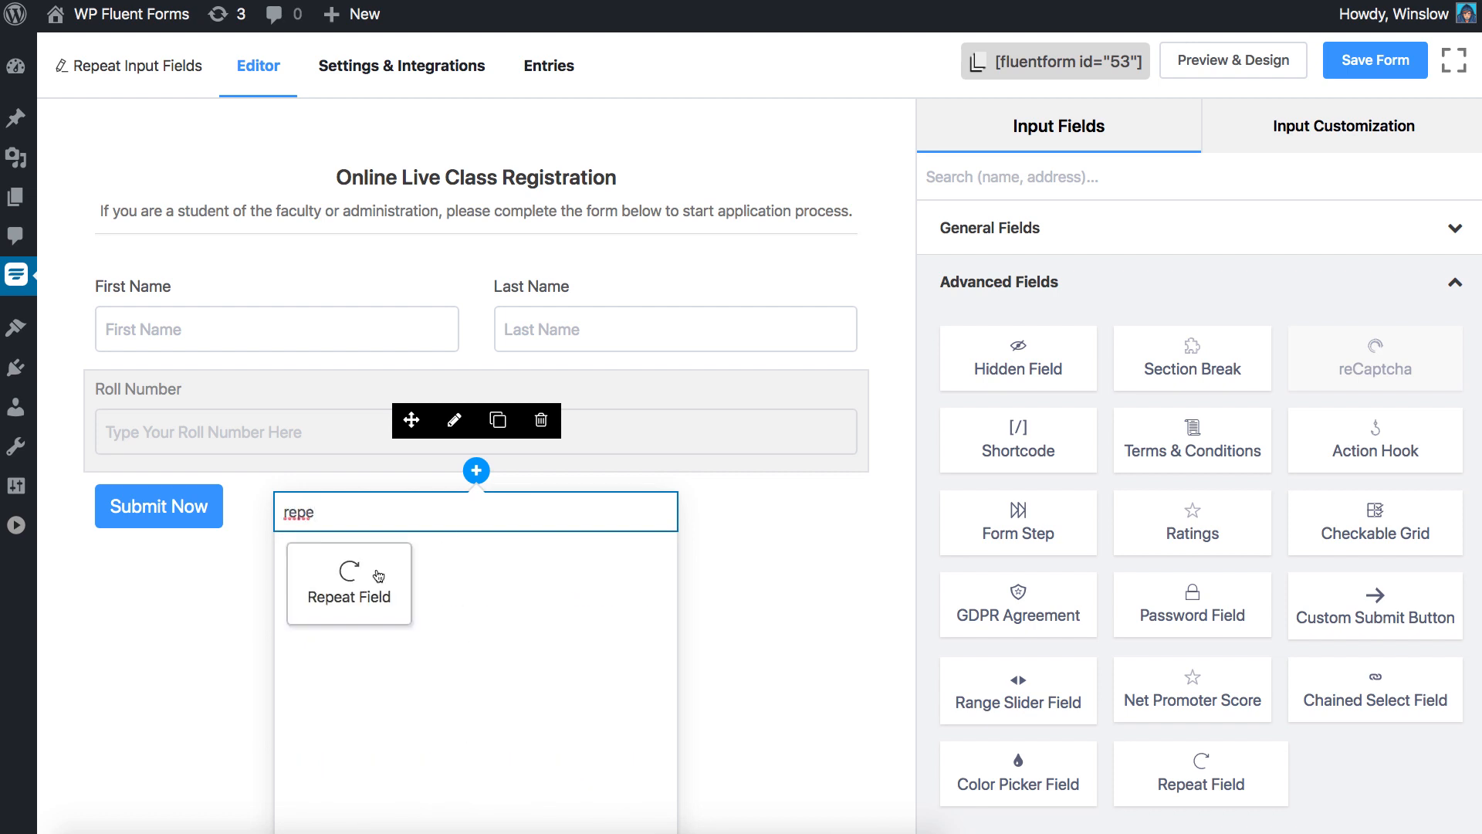
pyautogui.click(347, 584)
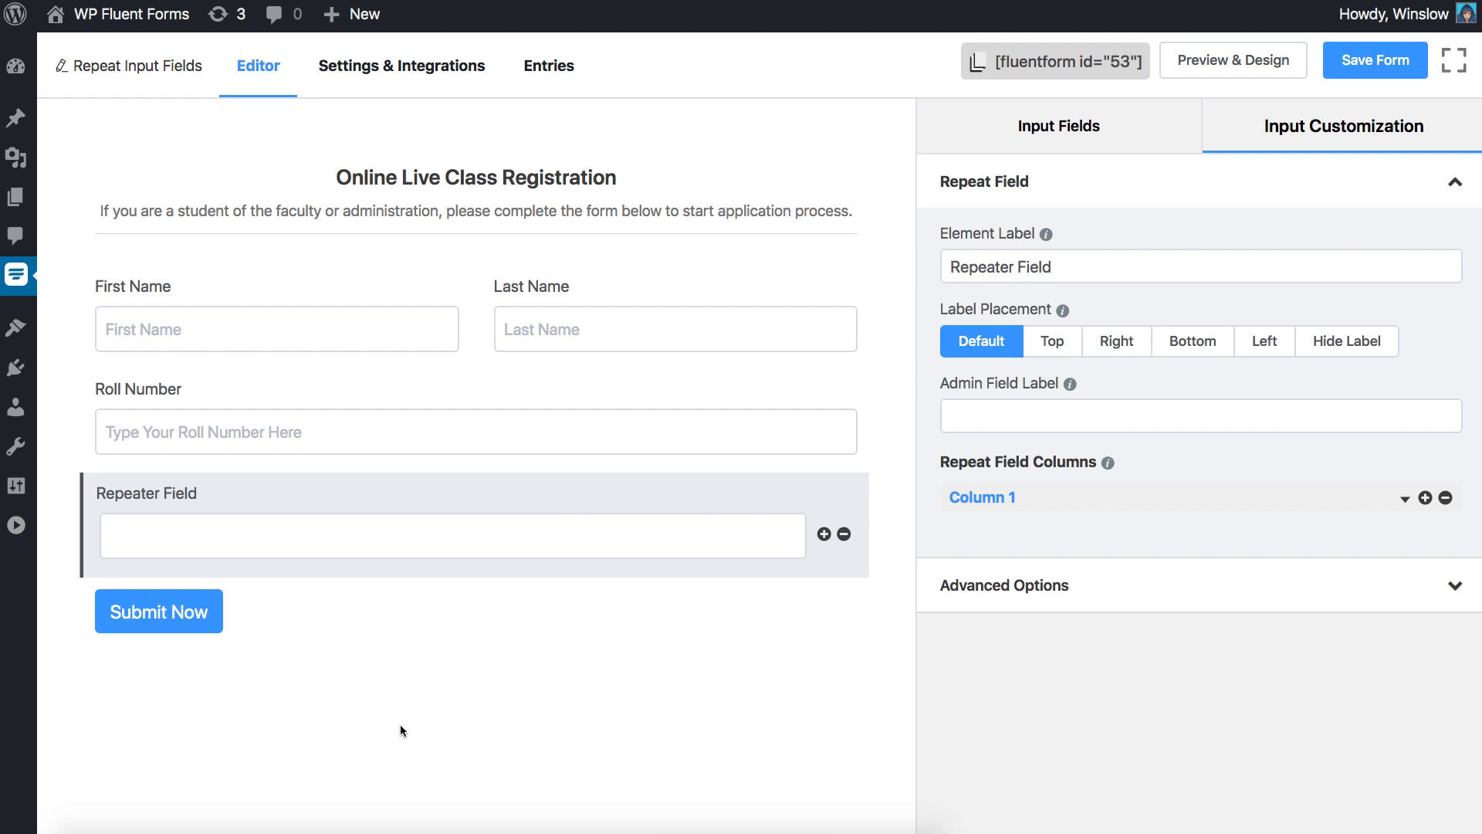
pyautogui.click(452, 535)
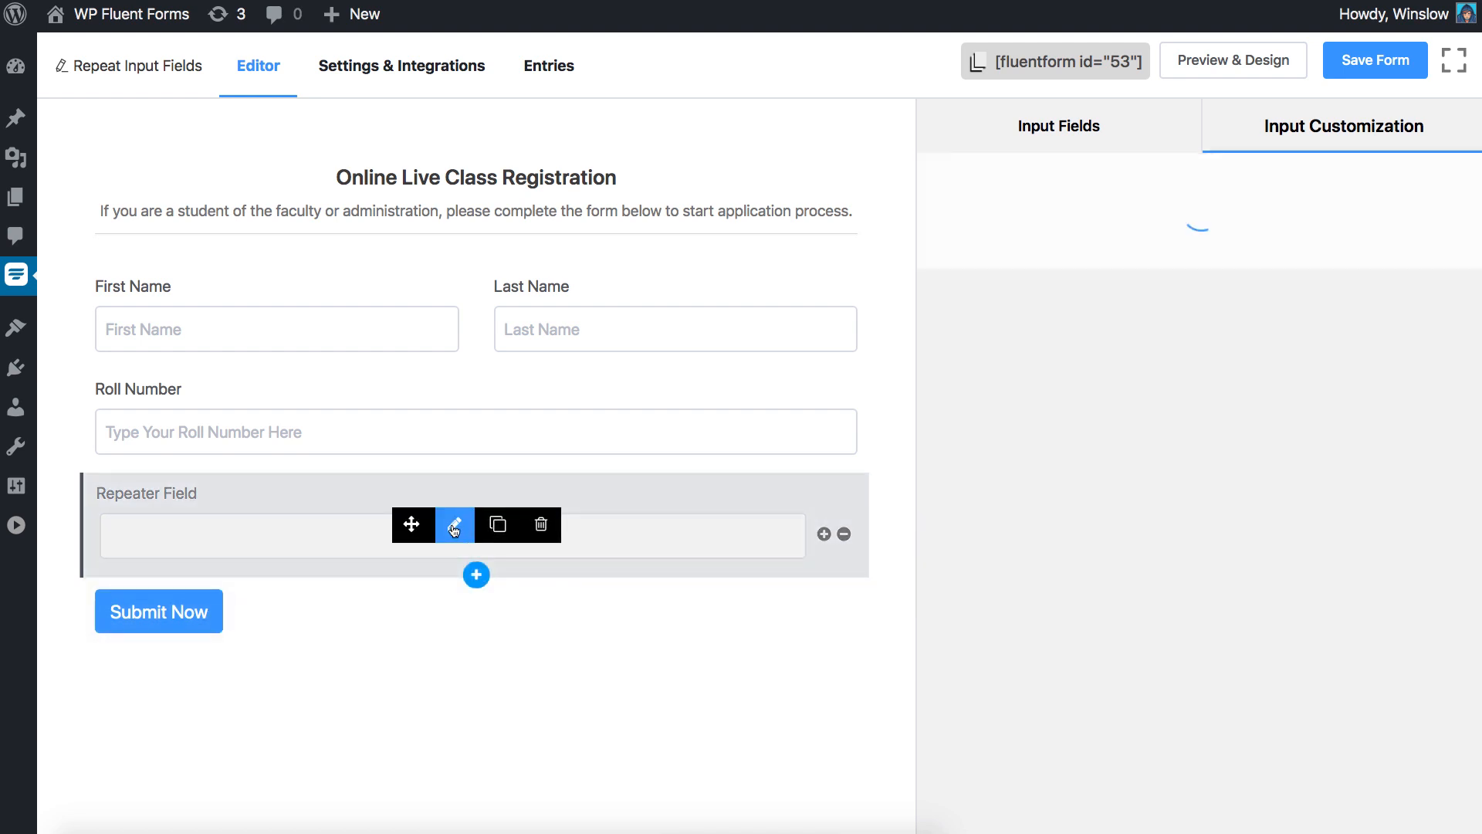
pyautogui.click(452, 525)
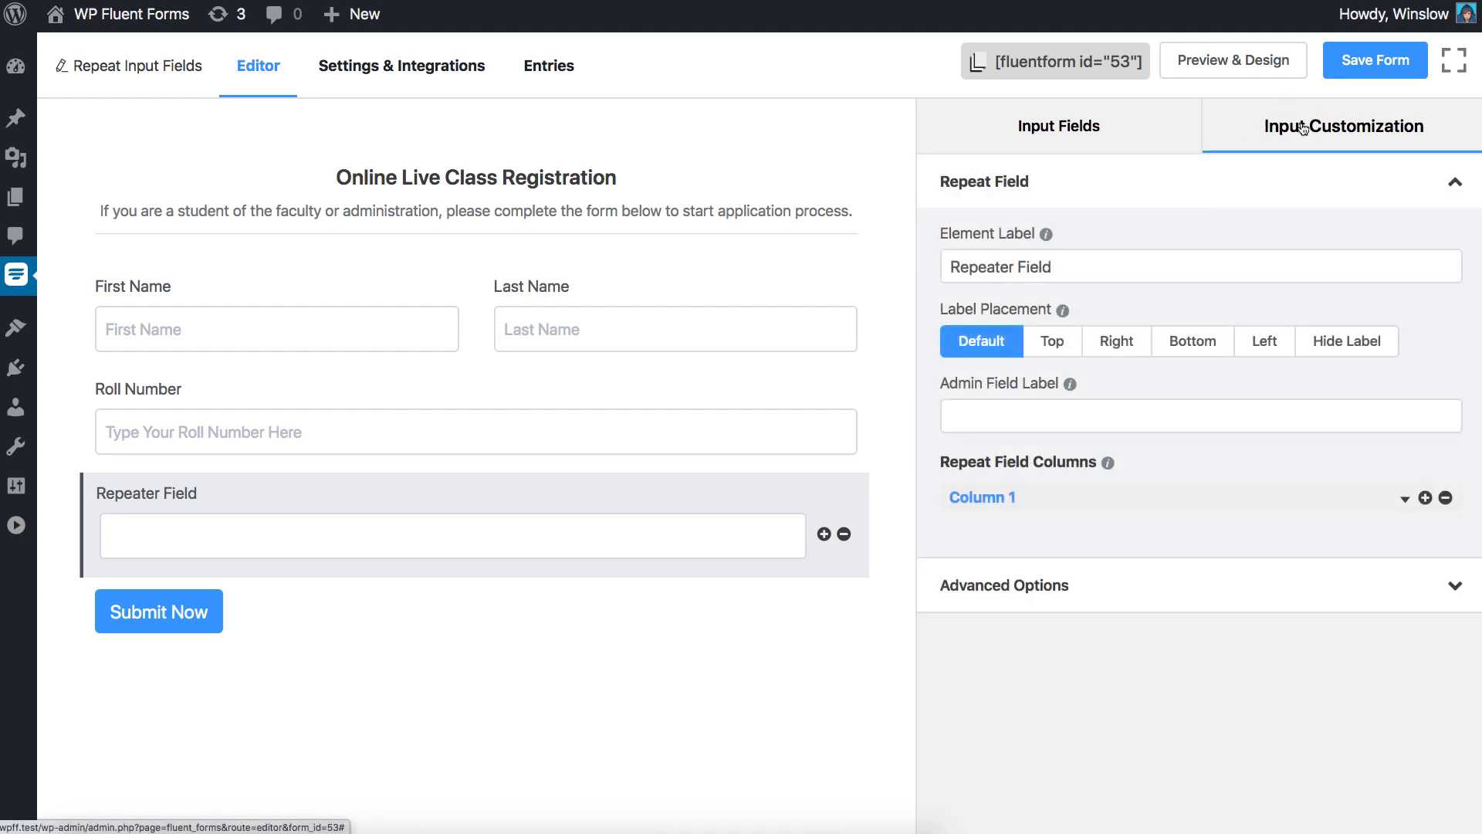
pyautogui.moveTo(1227, 229)
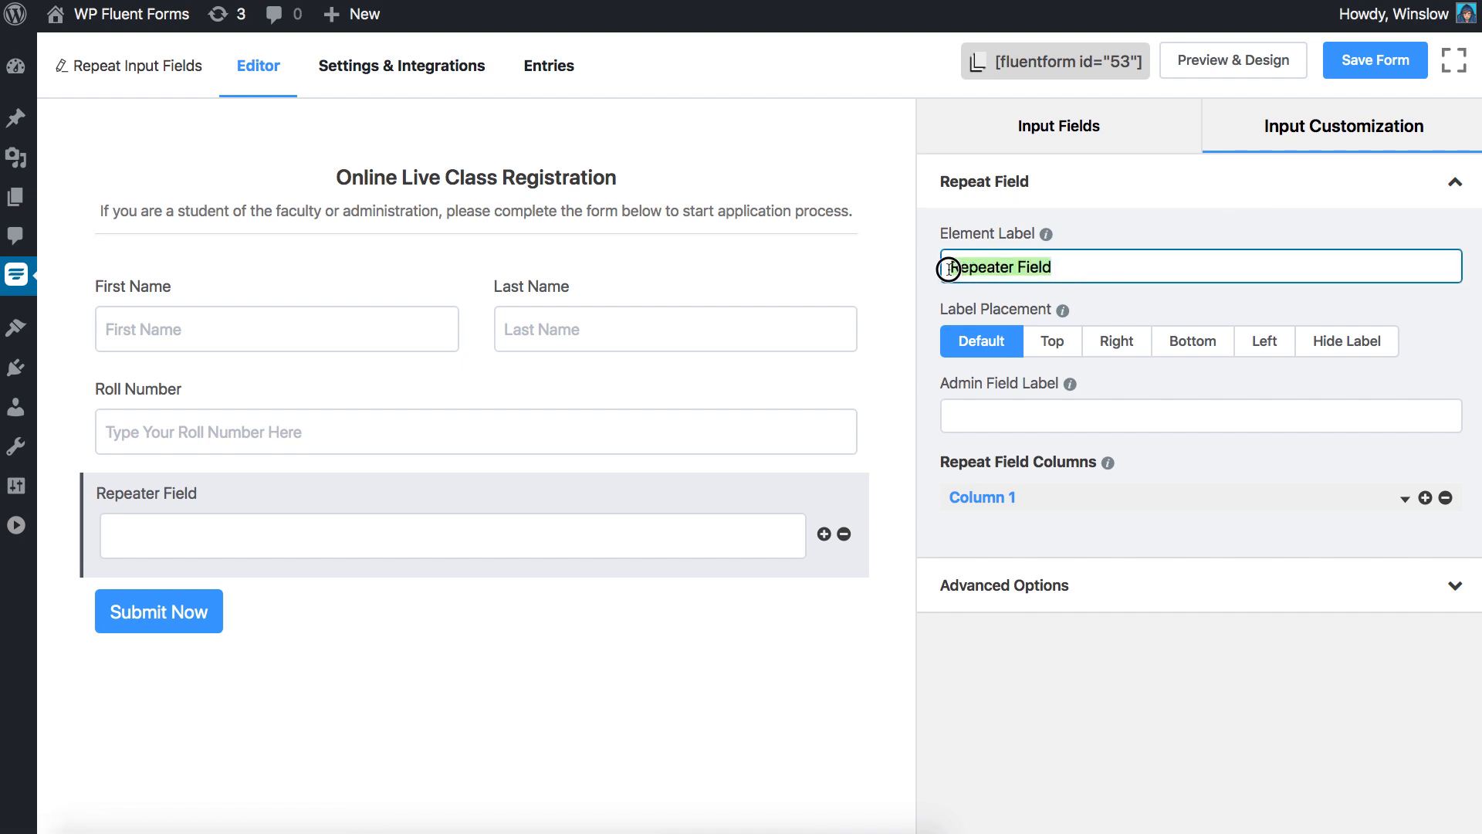
# - Label the field 'Subject List', try Right, Bottom and Left label placements, then keep Default
pyautogui.write('Subject List')
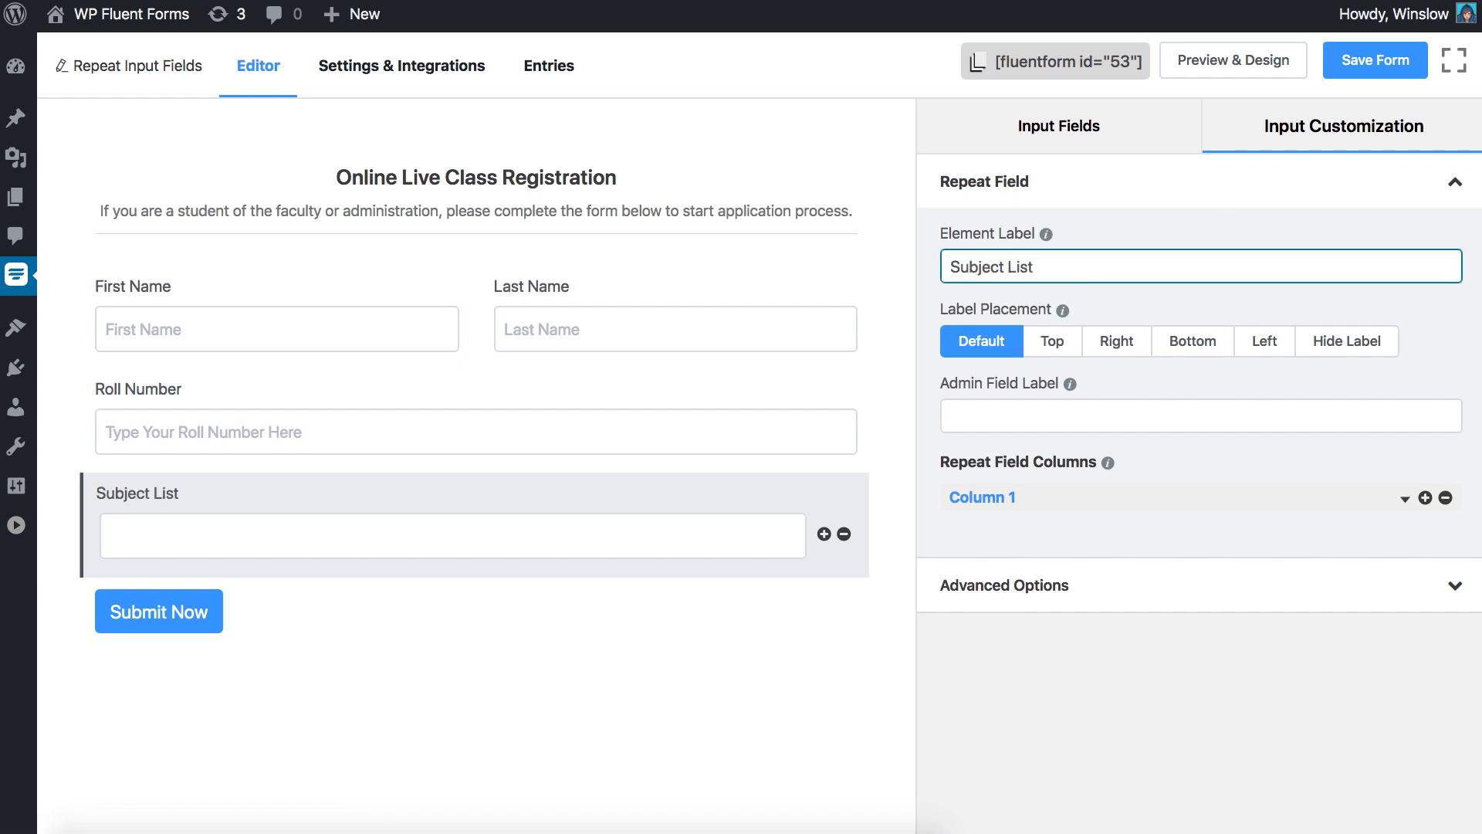
pyautogui.moveTo(1036, 323)
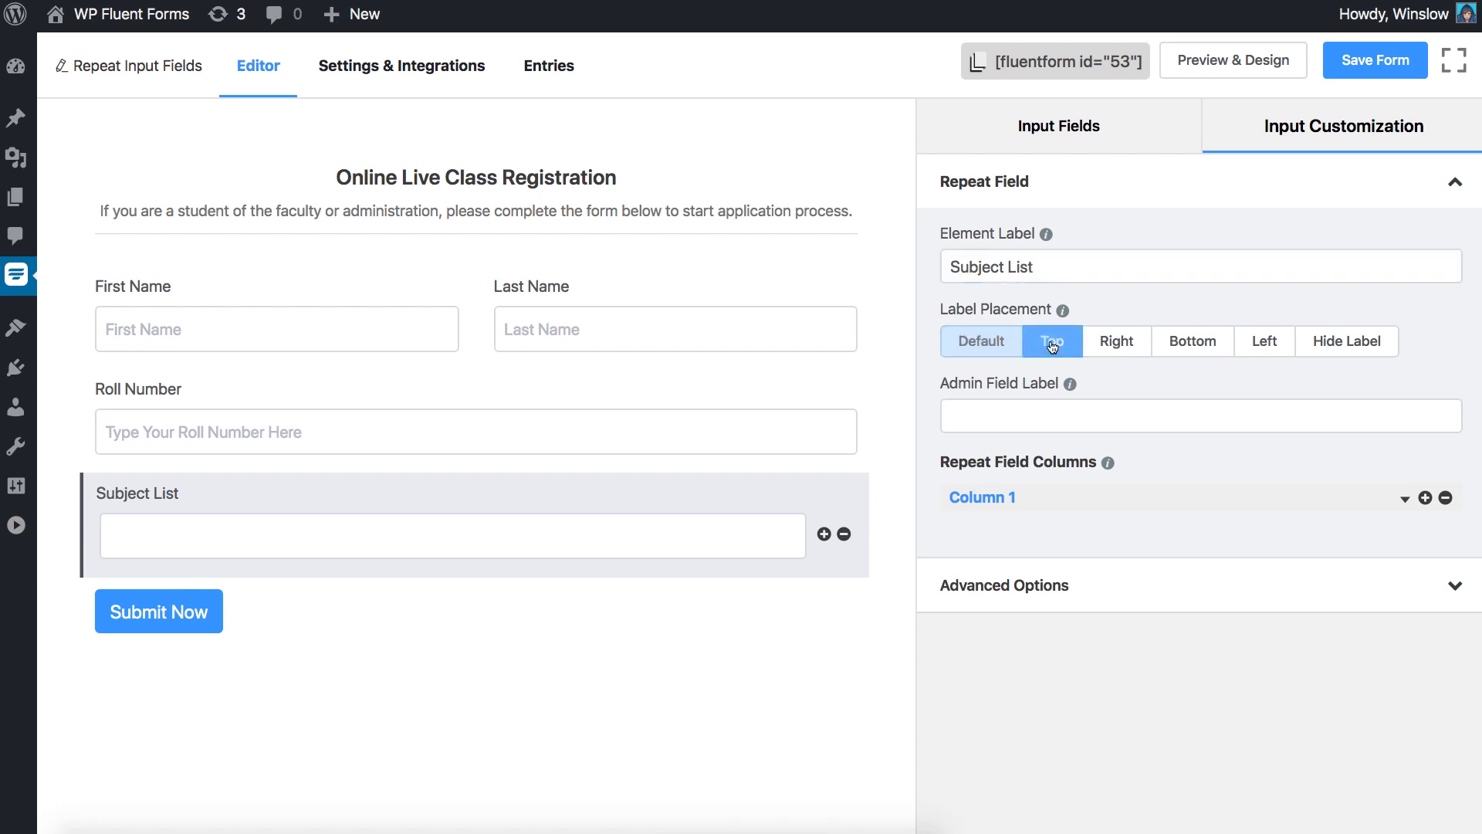
pyautogui.click(1117, 341)
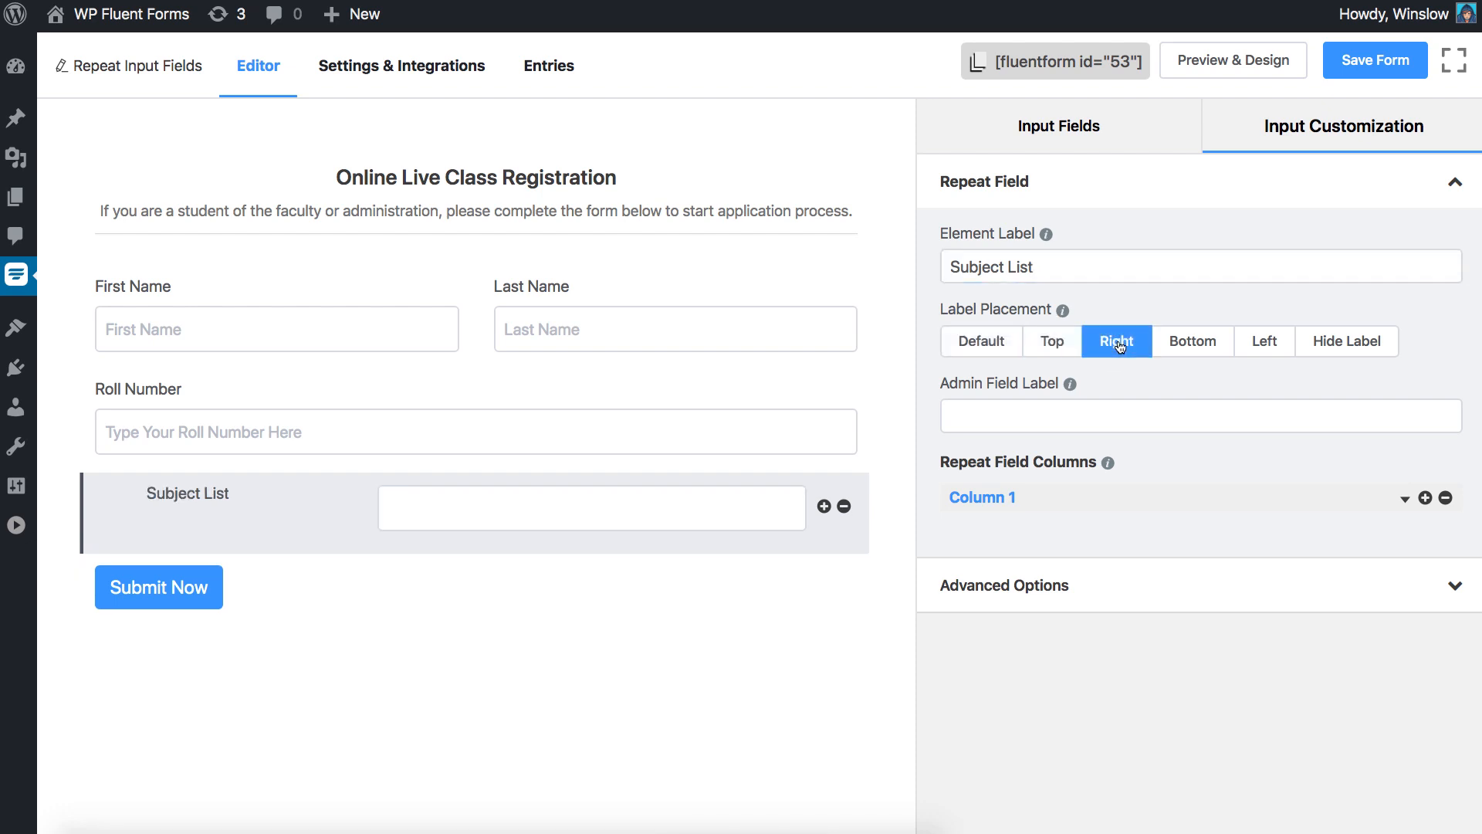
pyautogui.click(1192, 342)
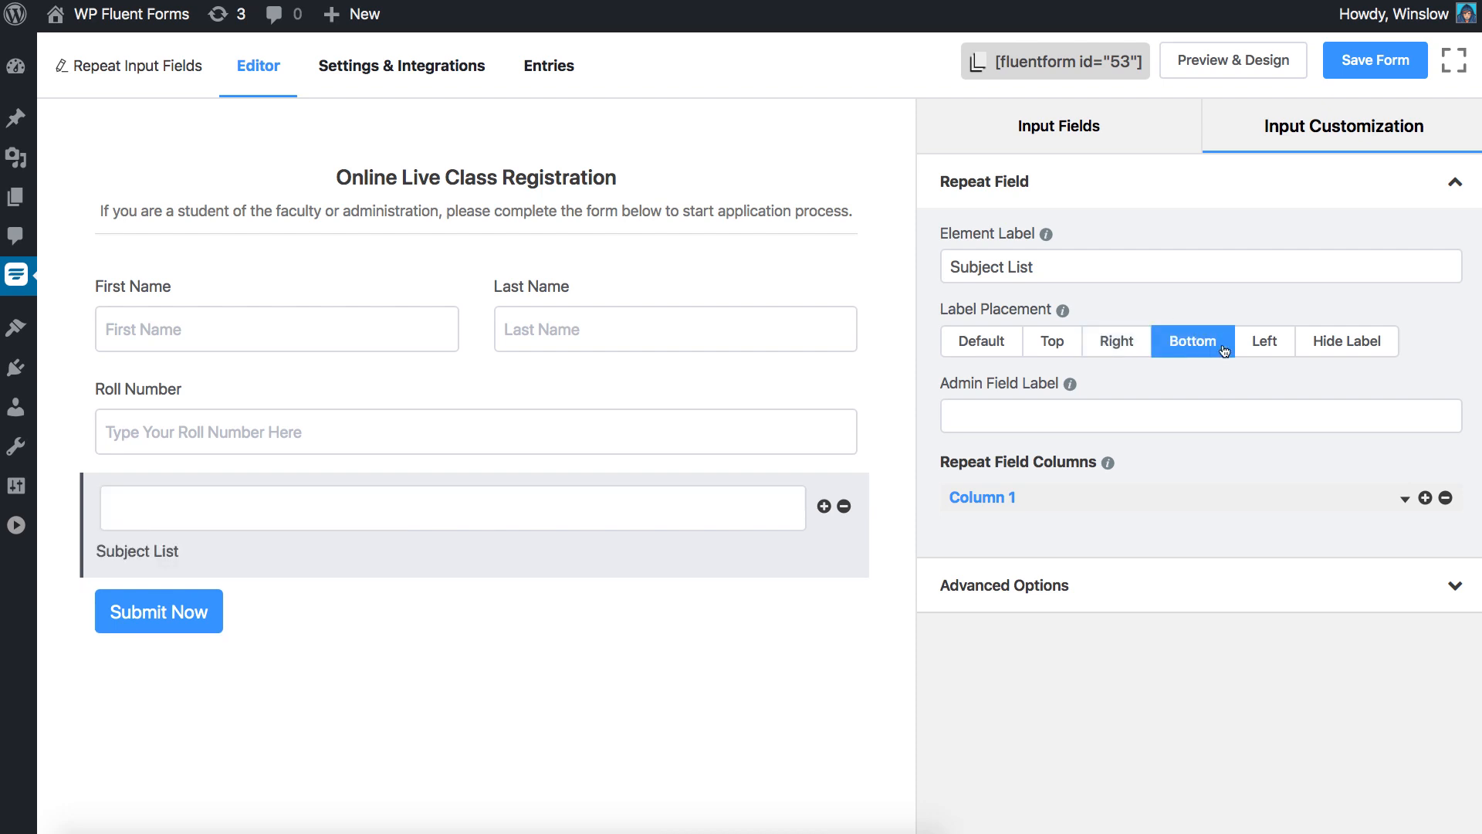
pyautogui.click(1265, 342)
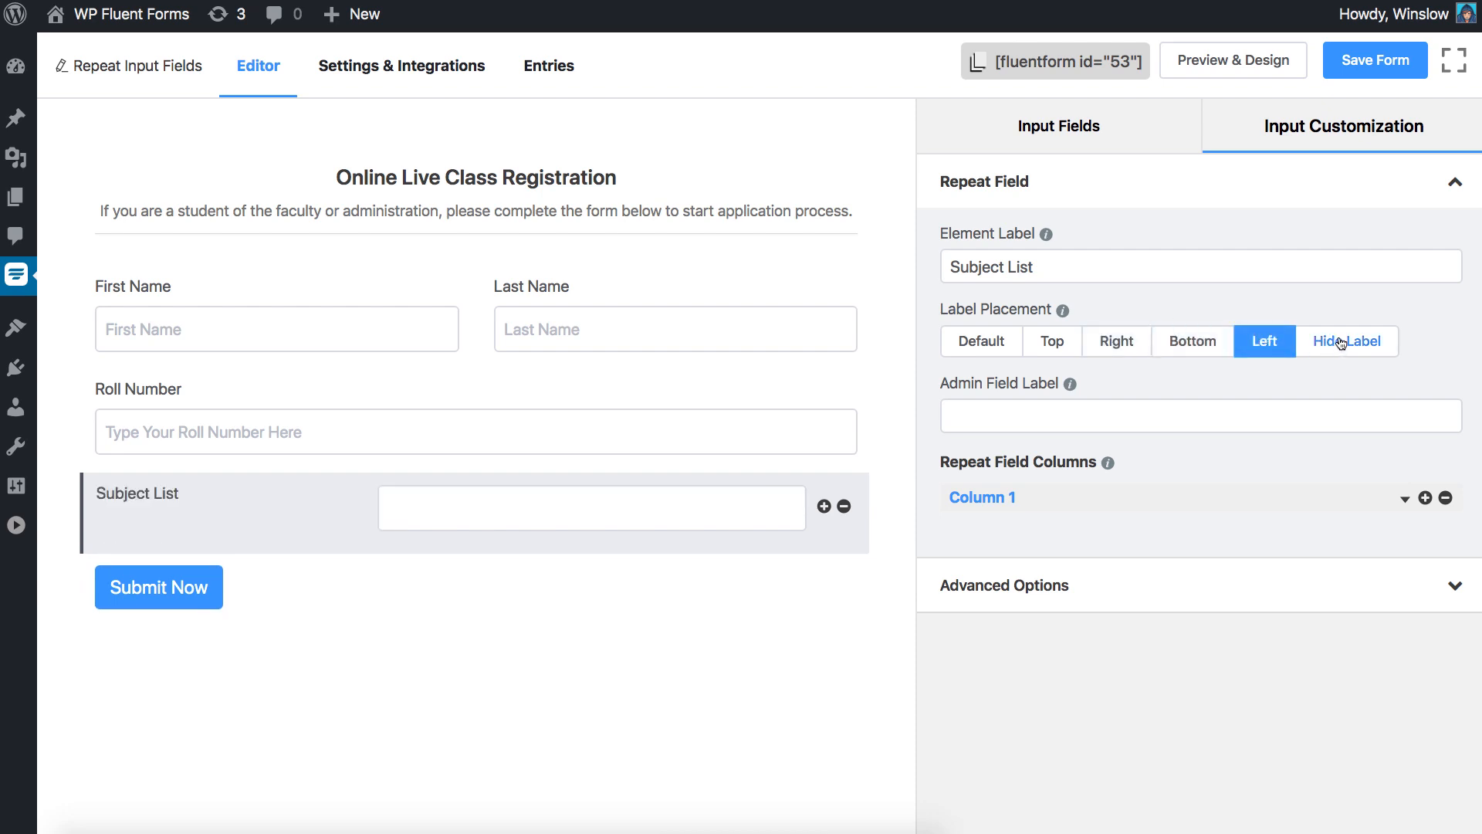
pyautogui.click(980, 341)
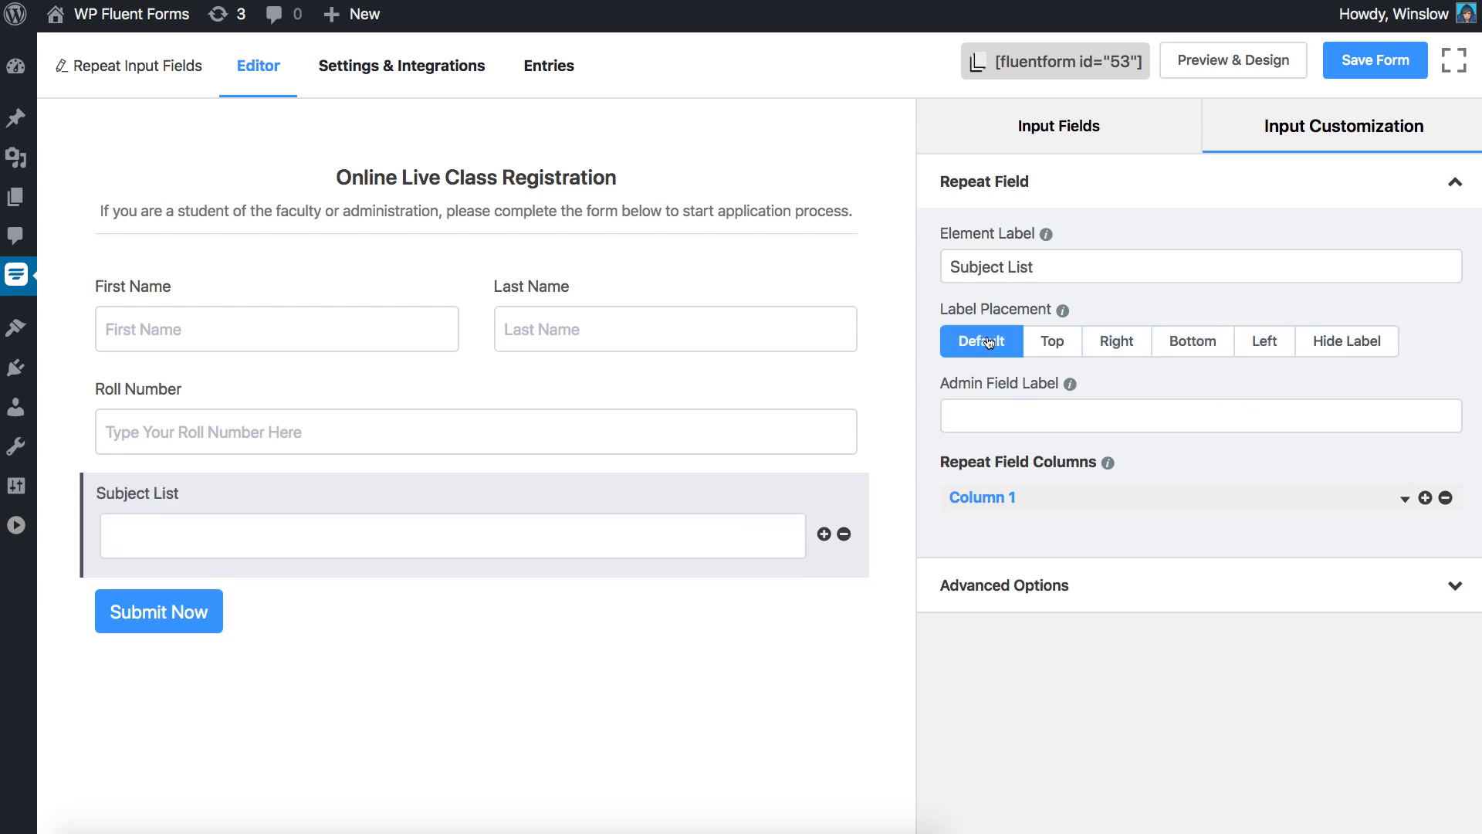
pyautogui.moveTo(1047, 394)
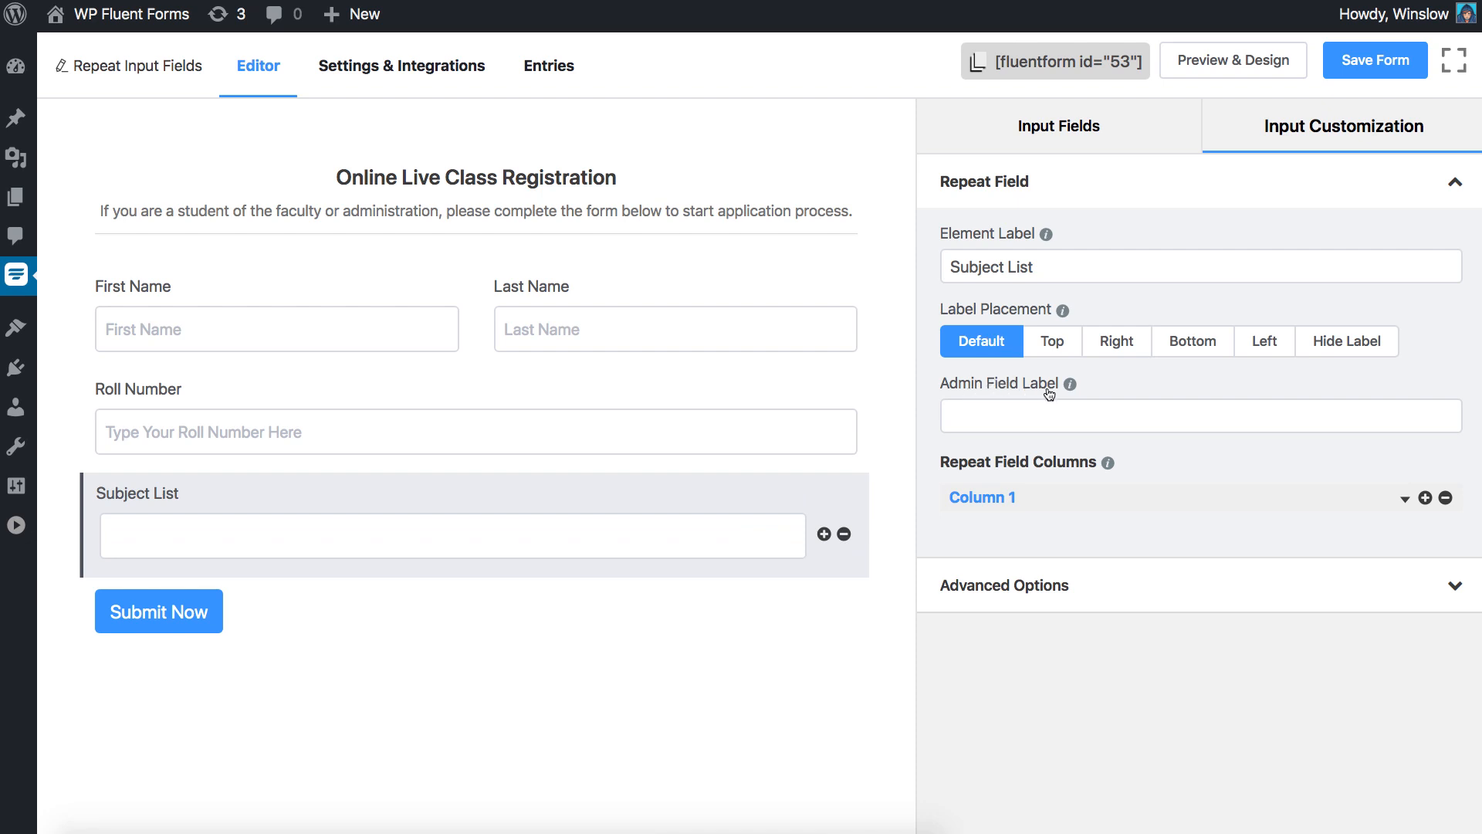
# - Set the admin label to 'subject_list' and delete Column 4, leaving three columns
pyautogui.write('subject_')
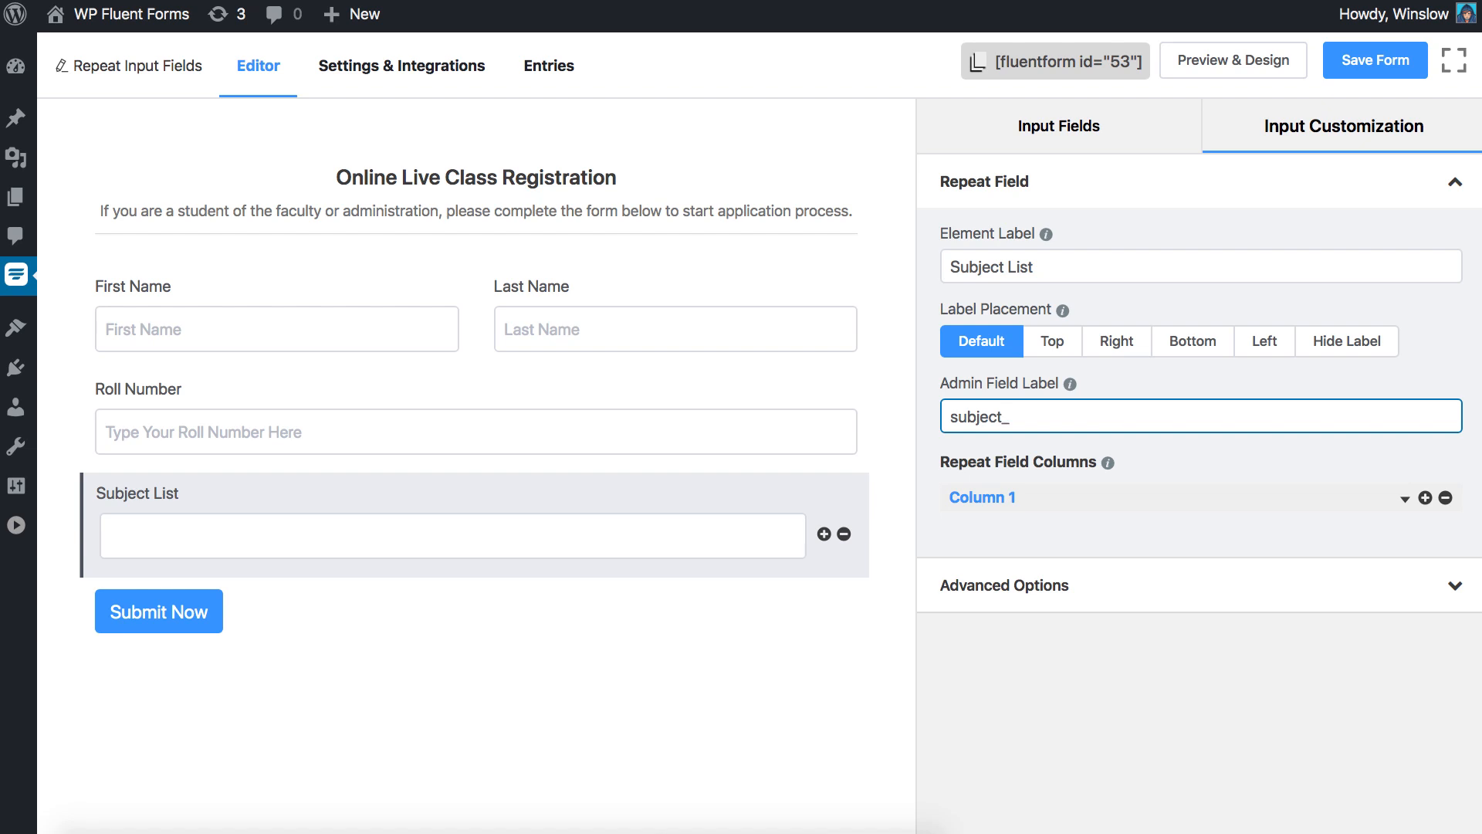
pyautogui.write('list')
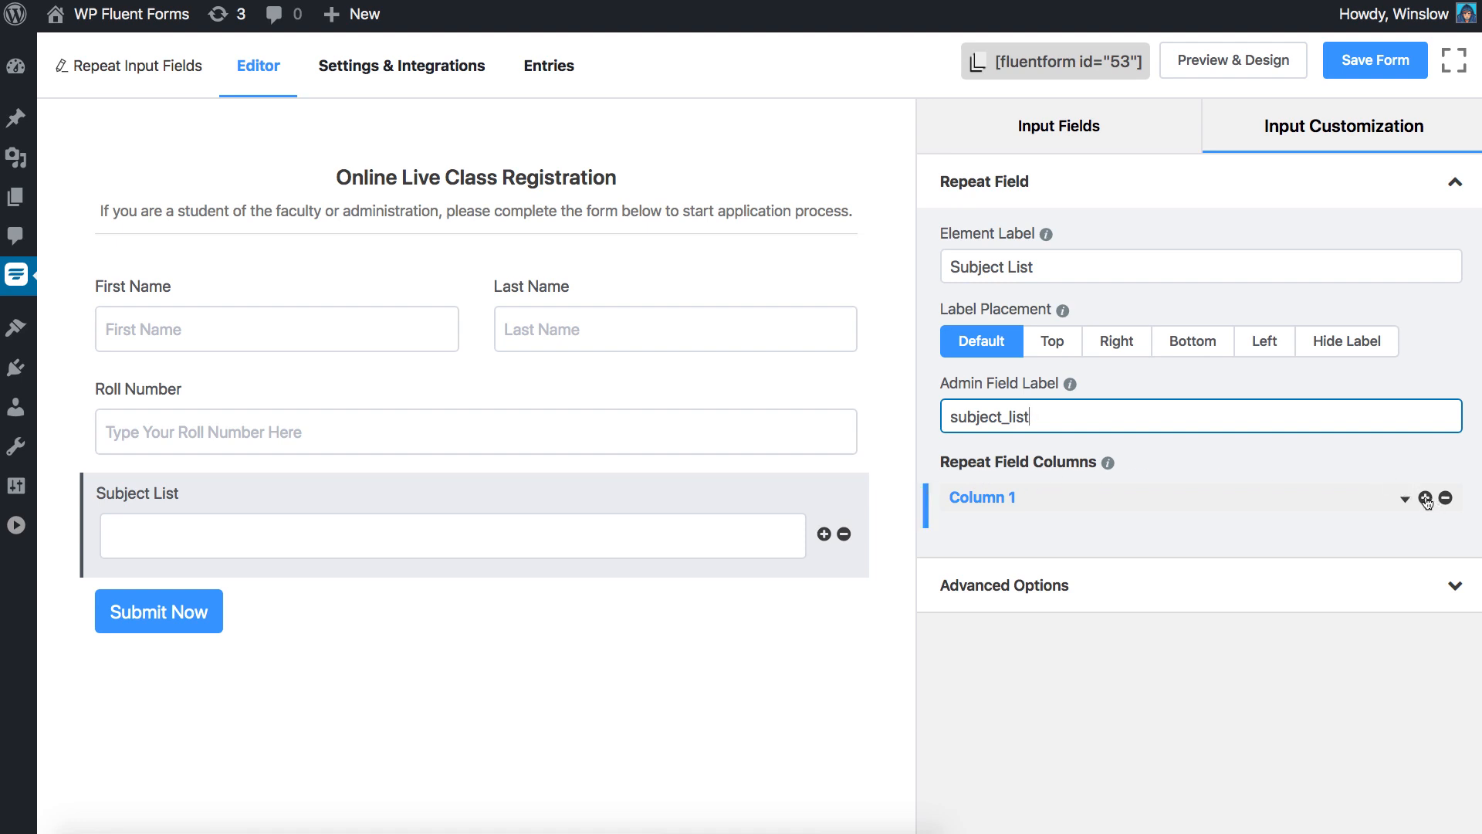
pyautogui.click(1427, 500)
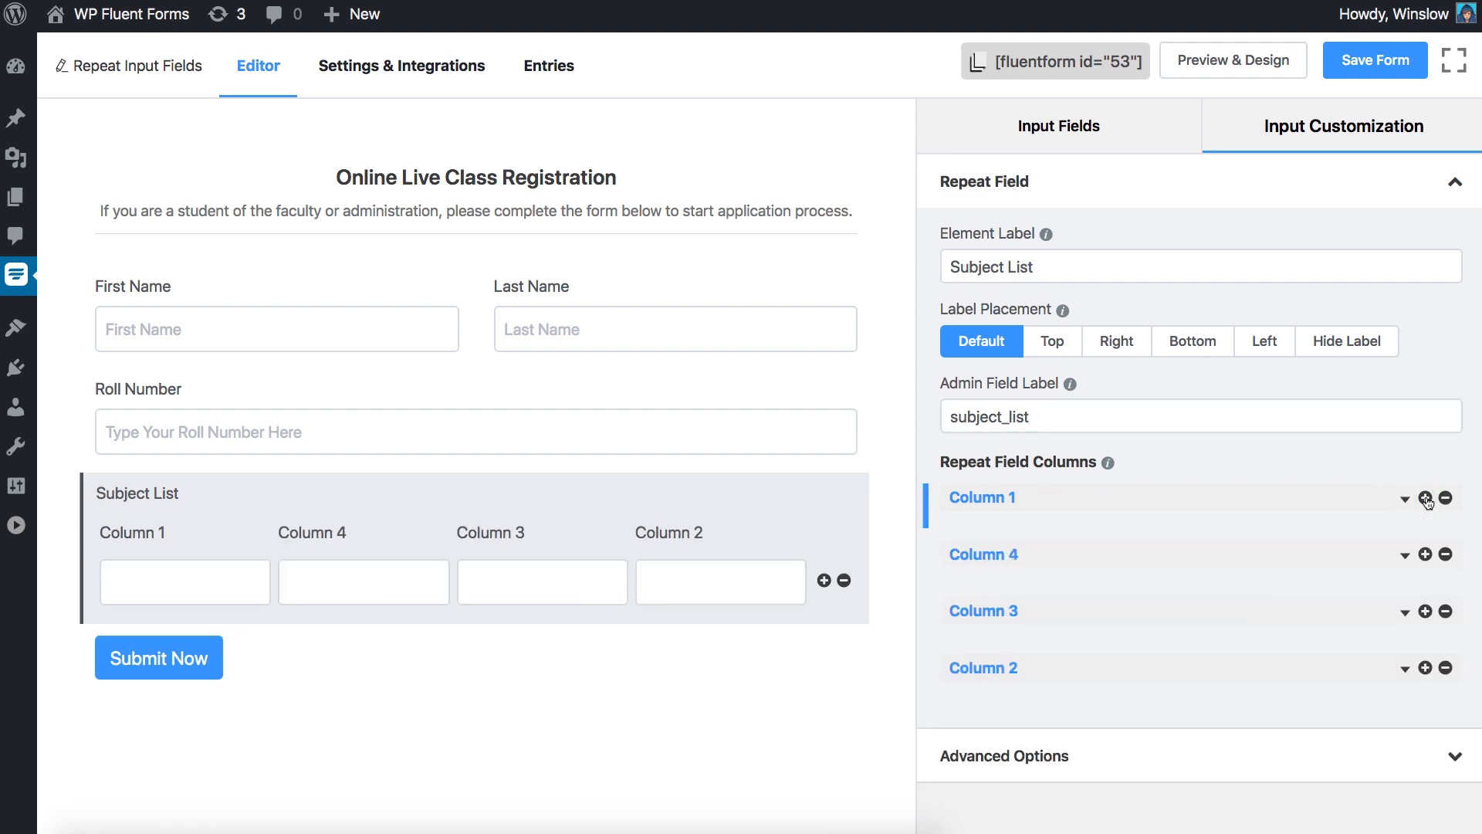
pyautogui.click(1447, 555)
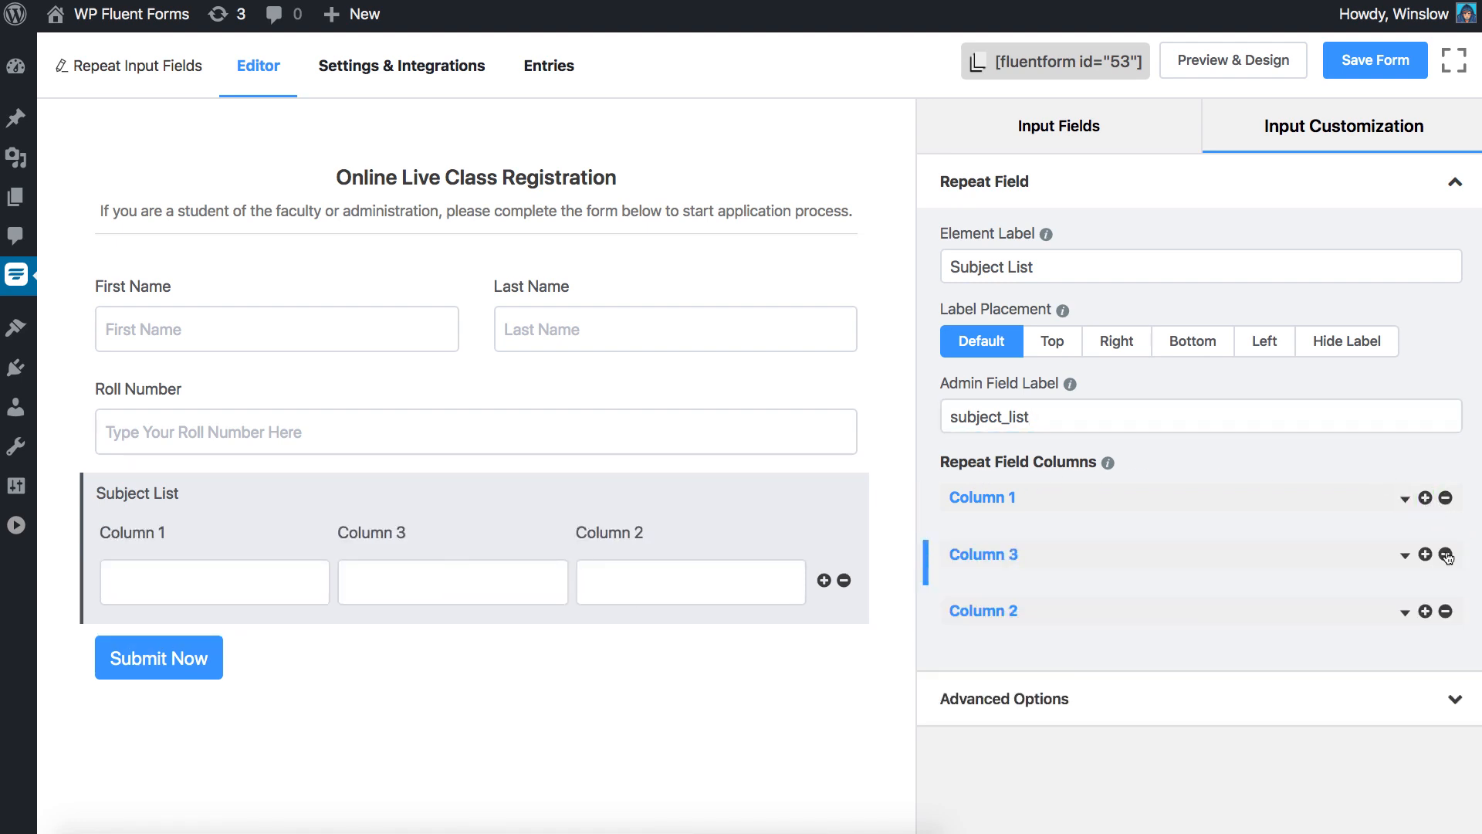
# - Make Column 1 a Numeric Field labelled 'Course Number' with a 'Type course number' placeholder
pyautogui.click(1406, 498)
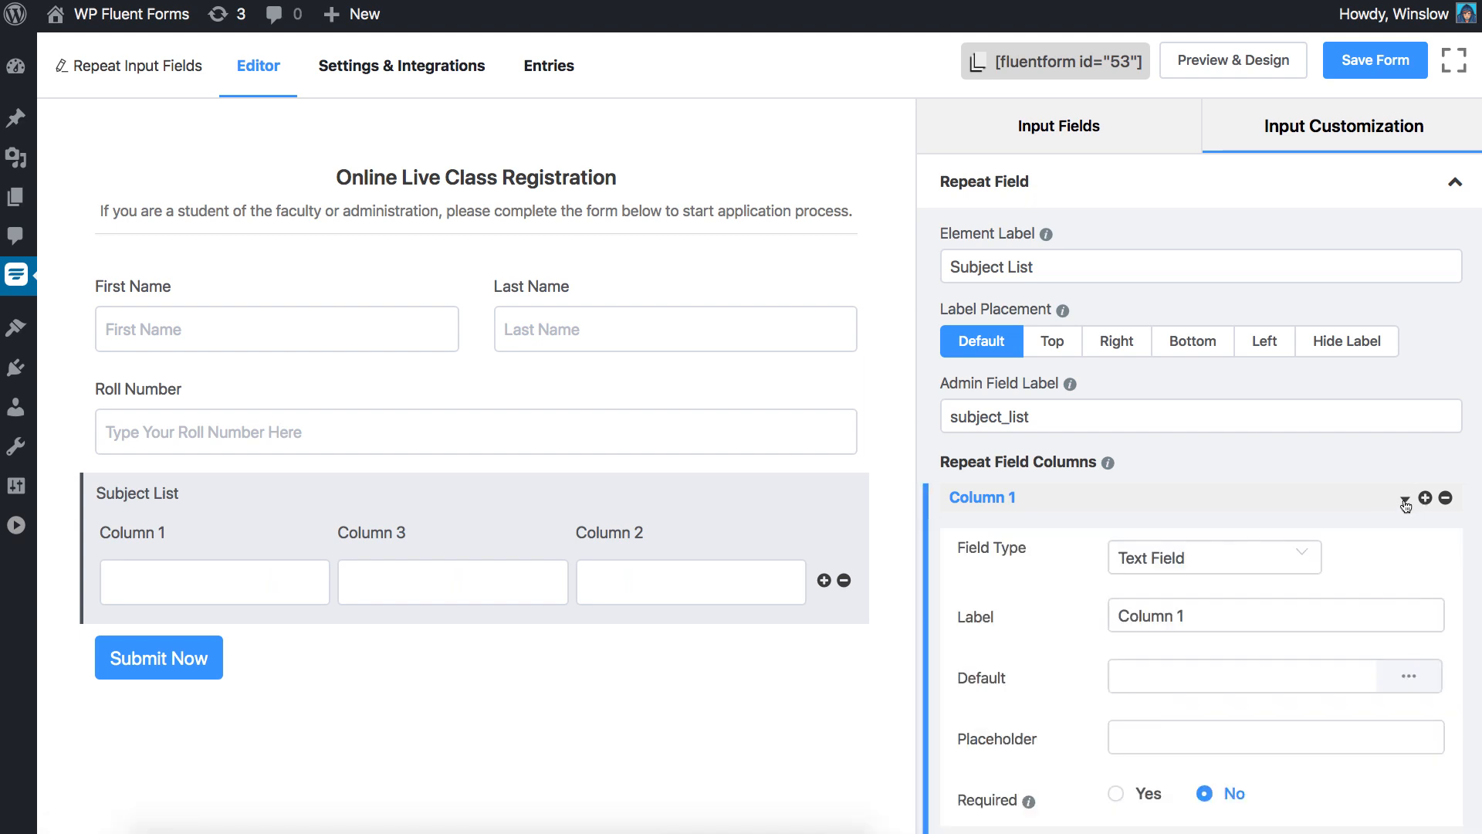
pyautogui.scroll(-3)
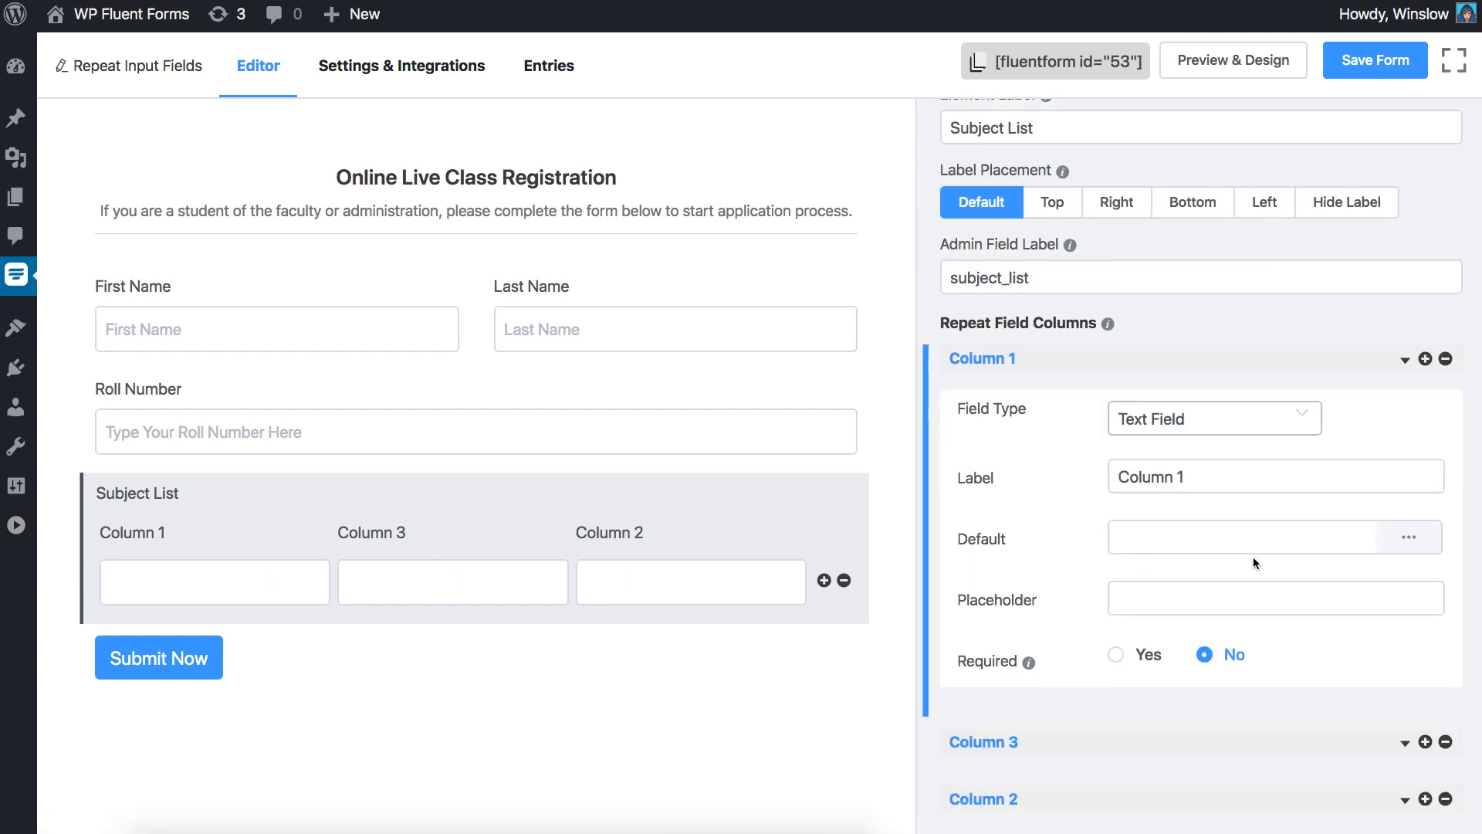
pyautogui.click(1216, 419)
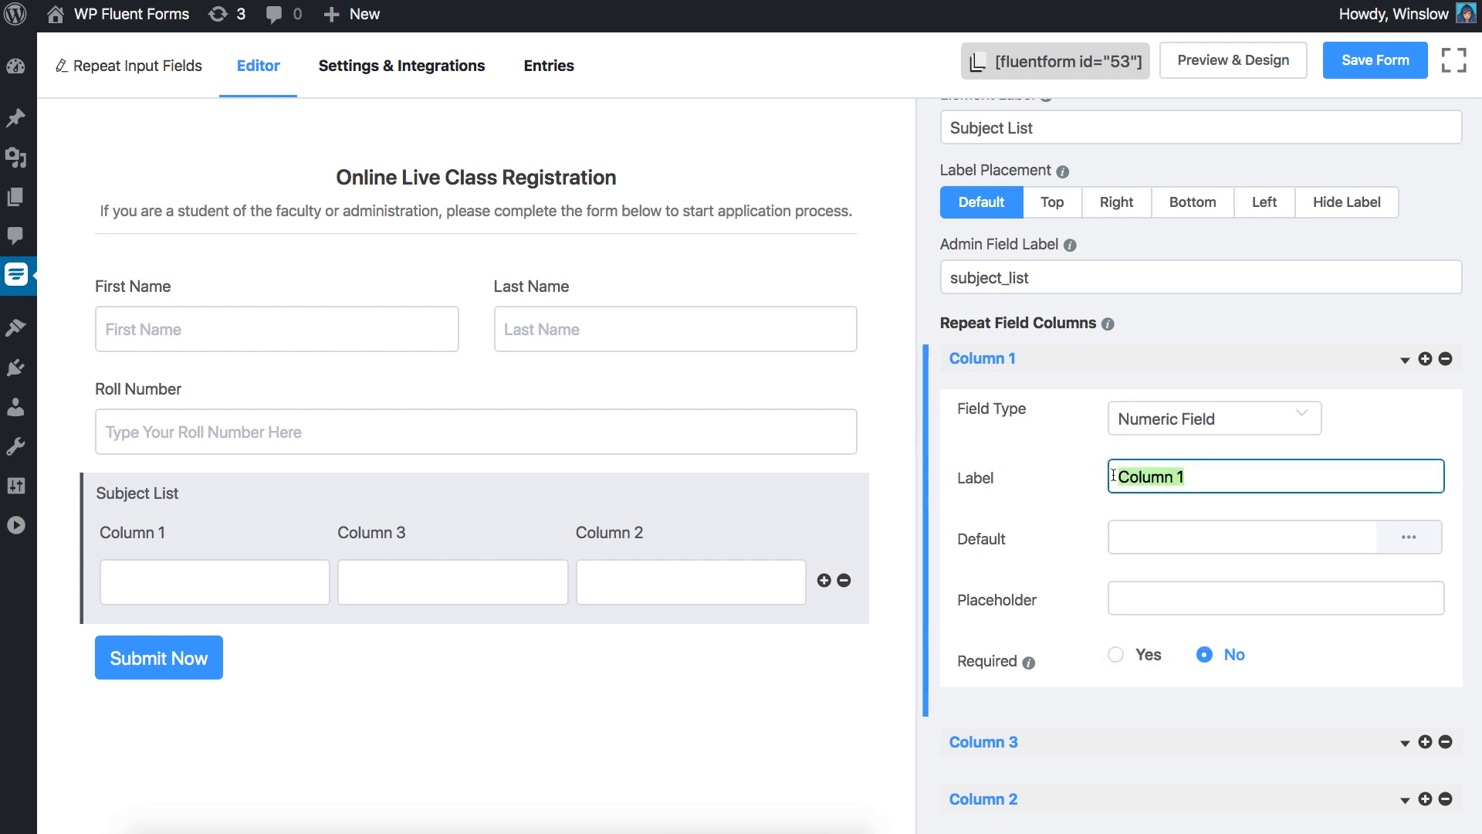
pyautogui.write('Course Number')
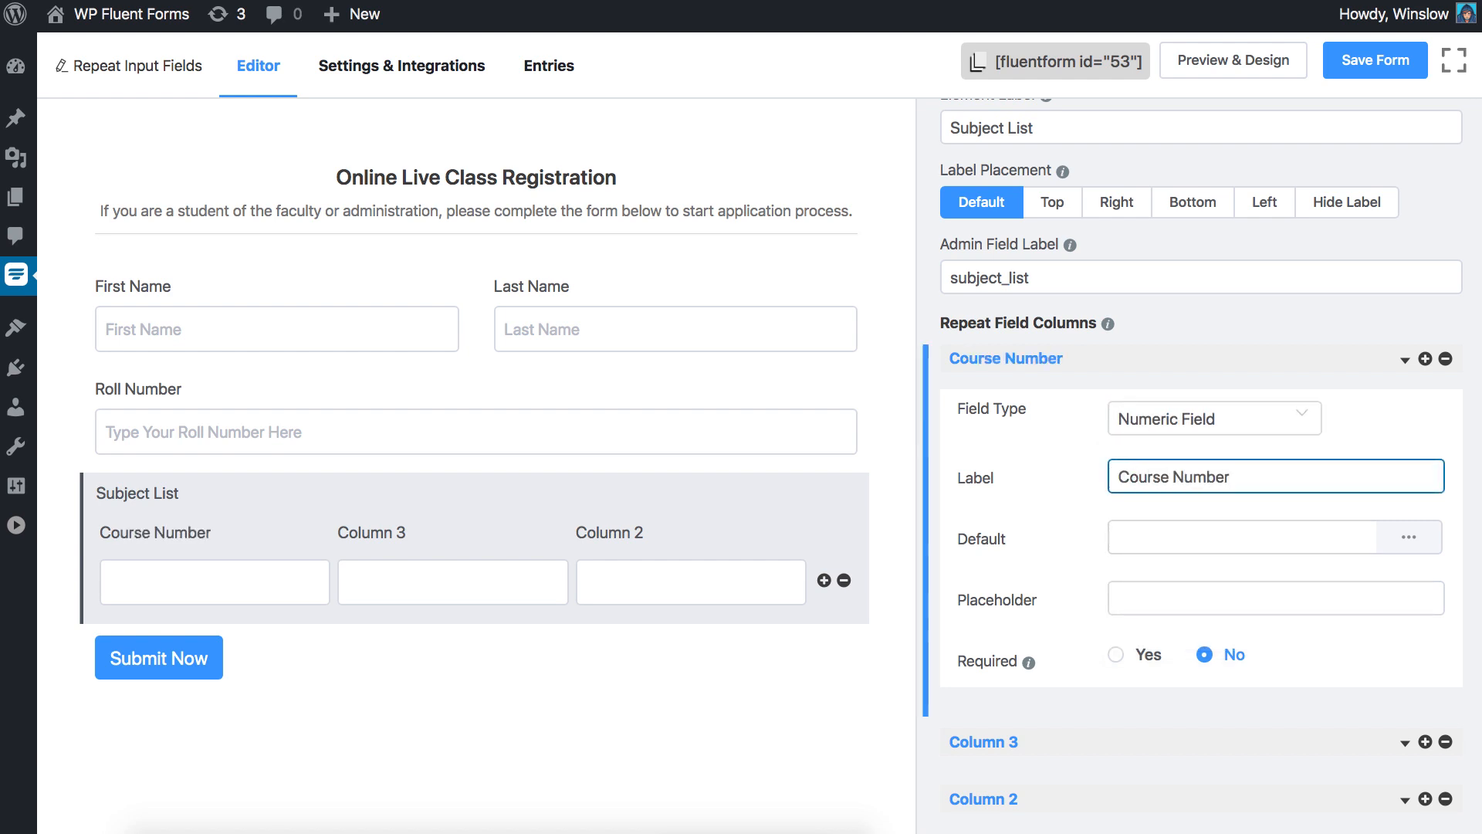
pyautogui.click(1408, 538)
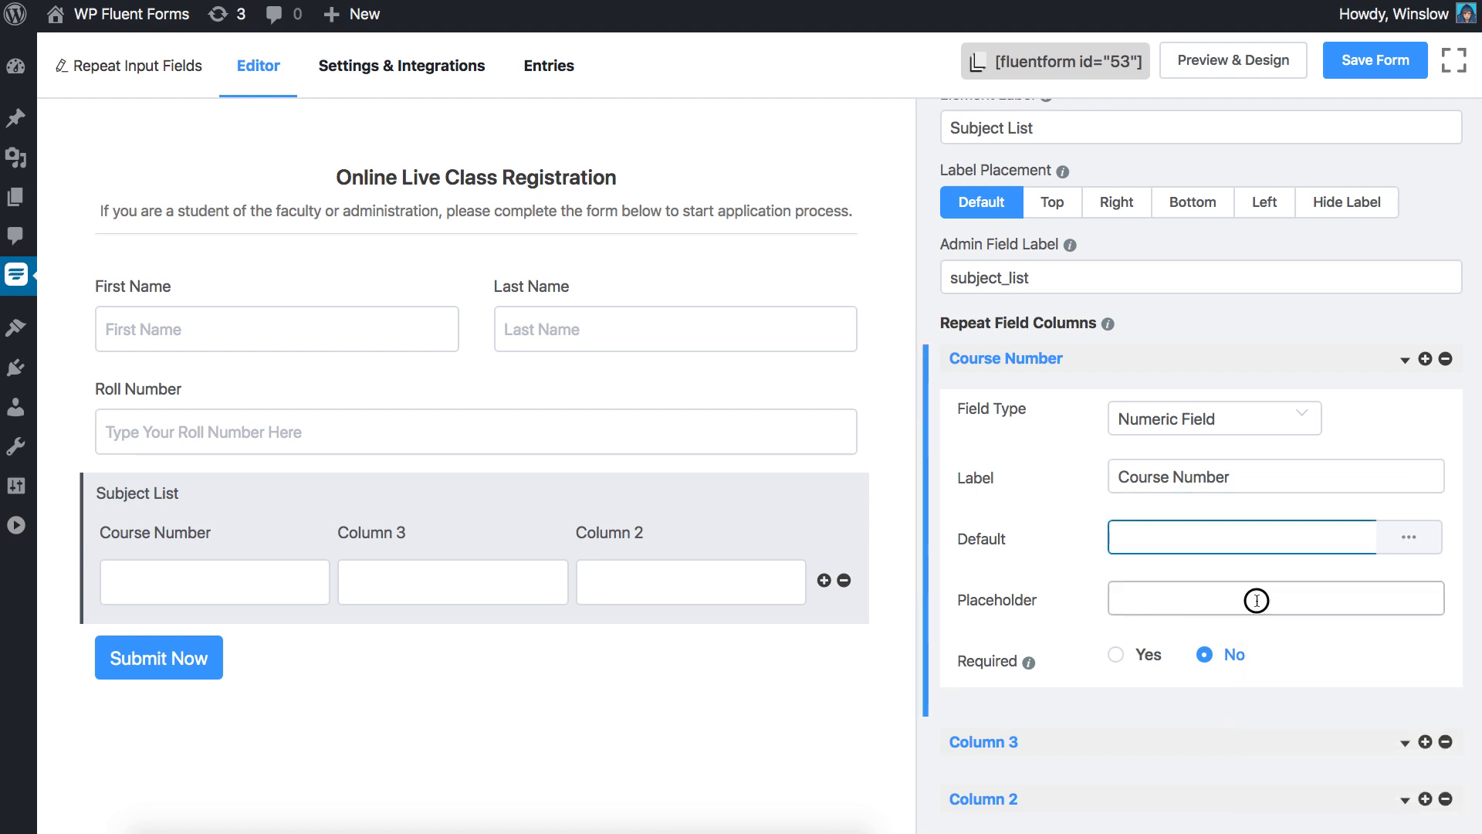
pyautogui.write('Type course number here')
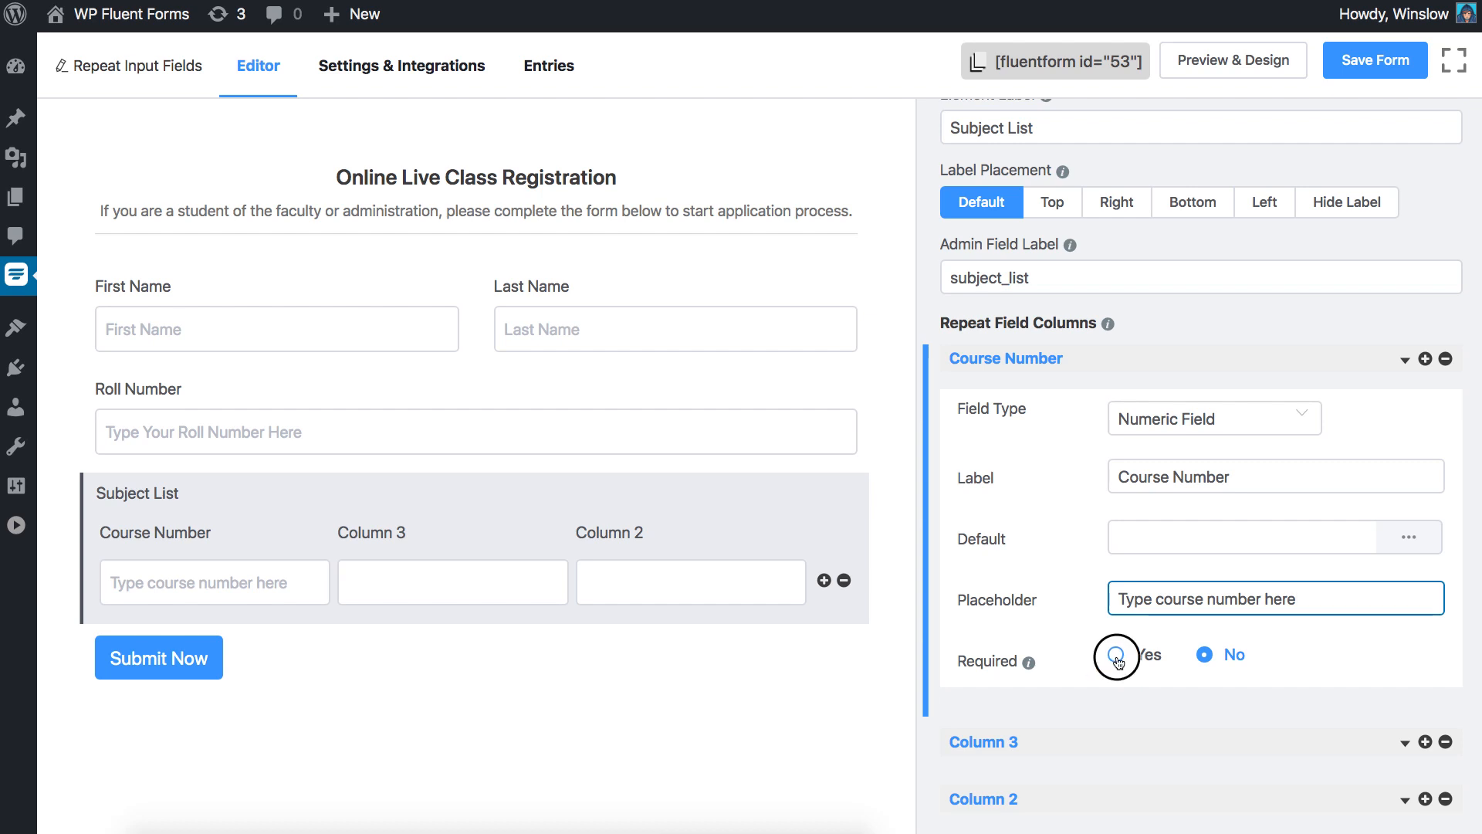
# - Require Course Number with the error message 'Please provide course number'
pyautogui.click(1116, 655)
pyautogui.write('P')
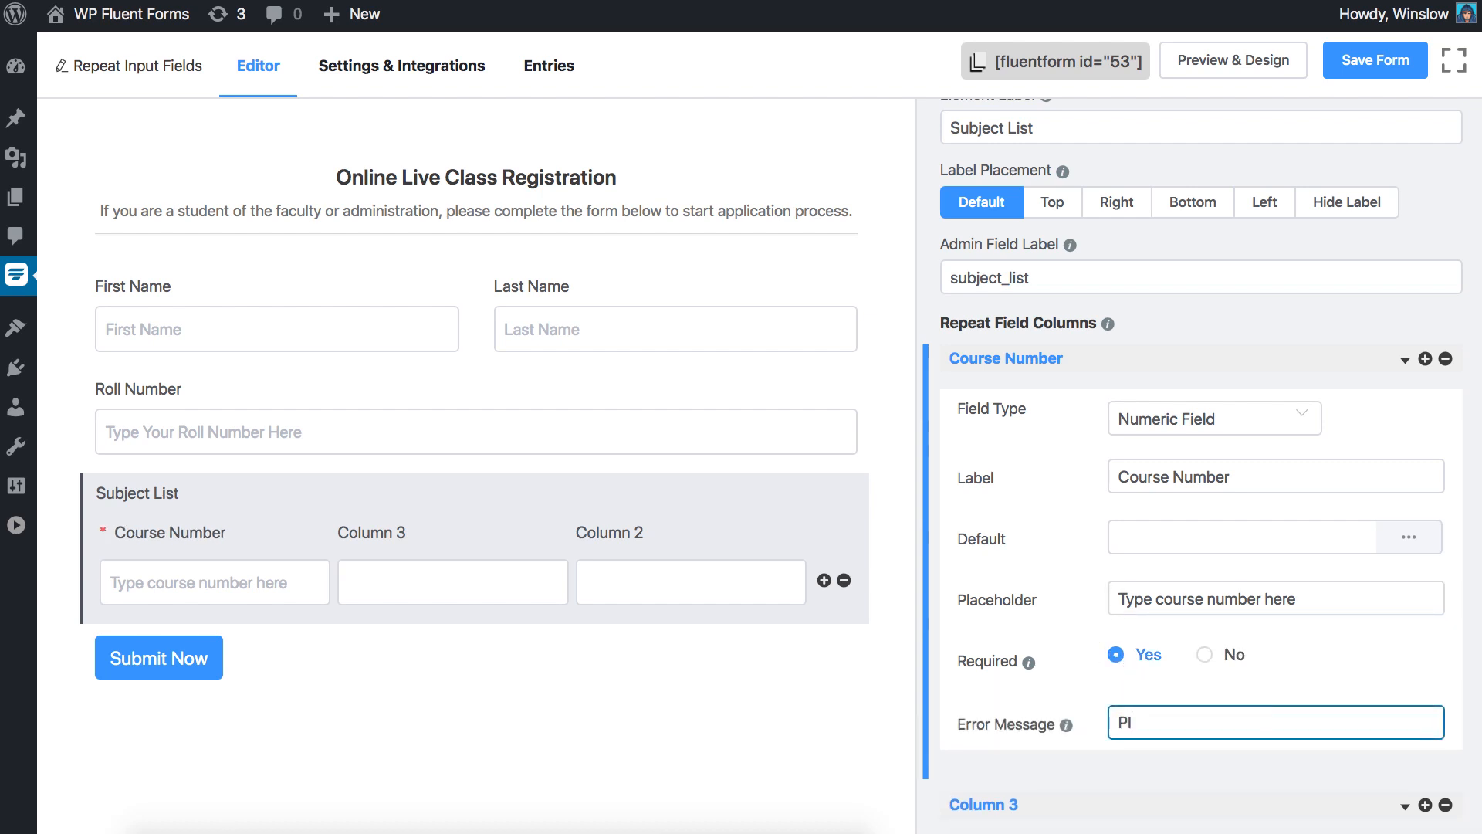
pyautogui.write('lease provide course number')
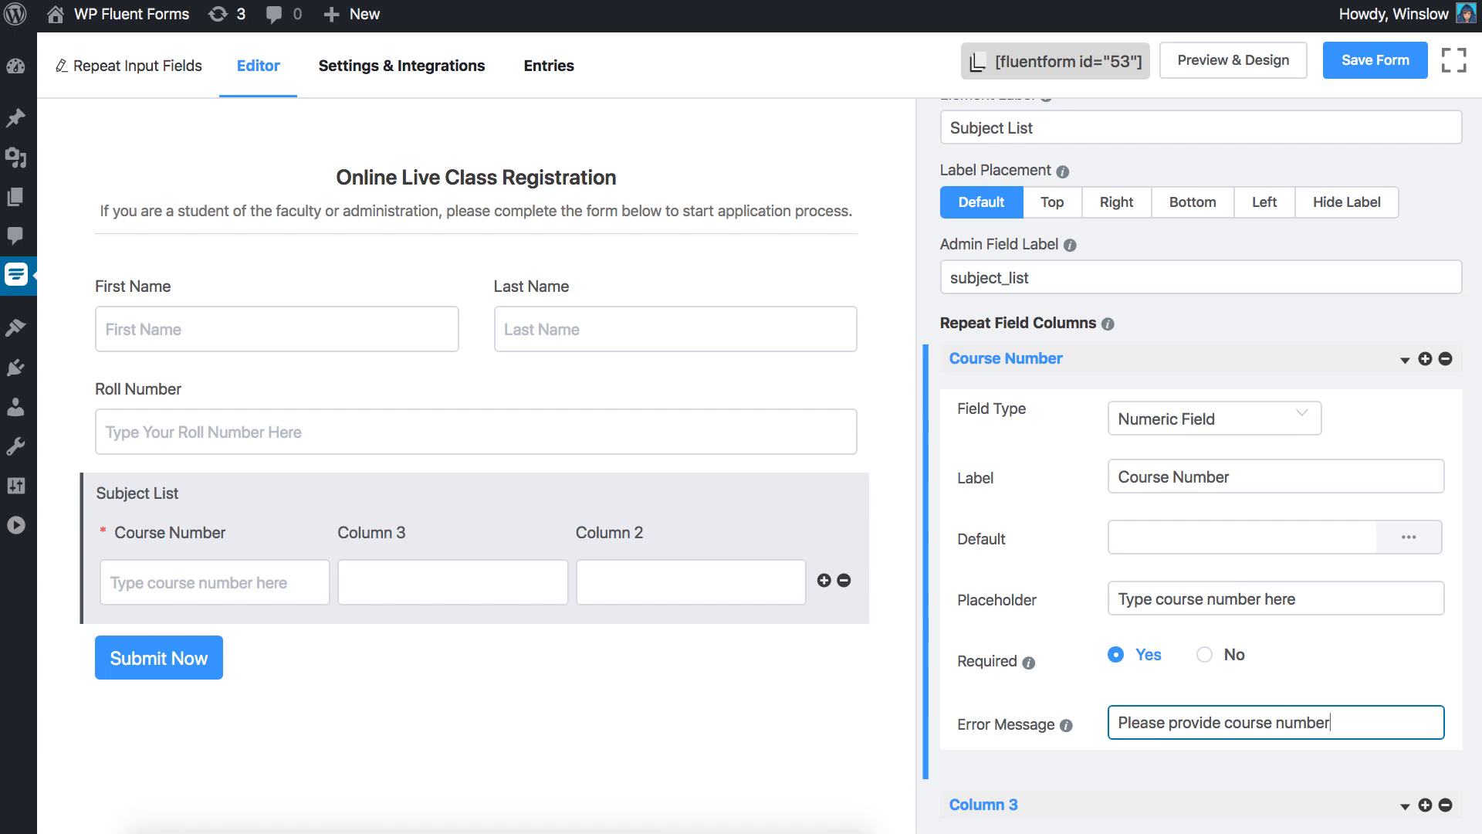
pyautogui.scroll(-3)
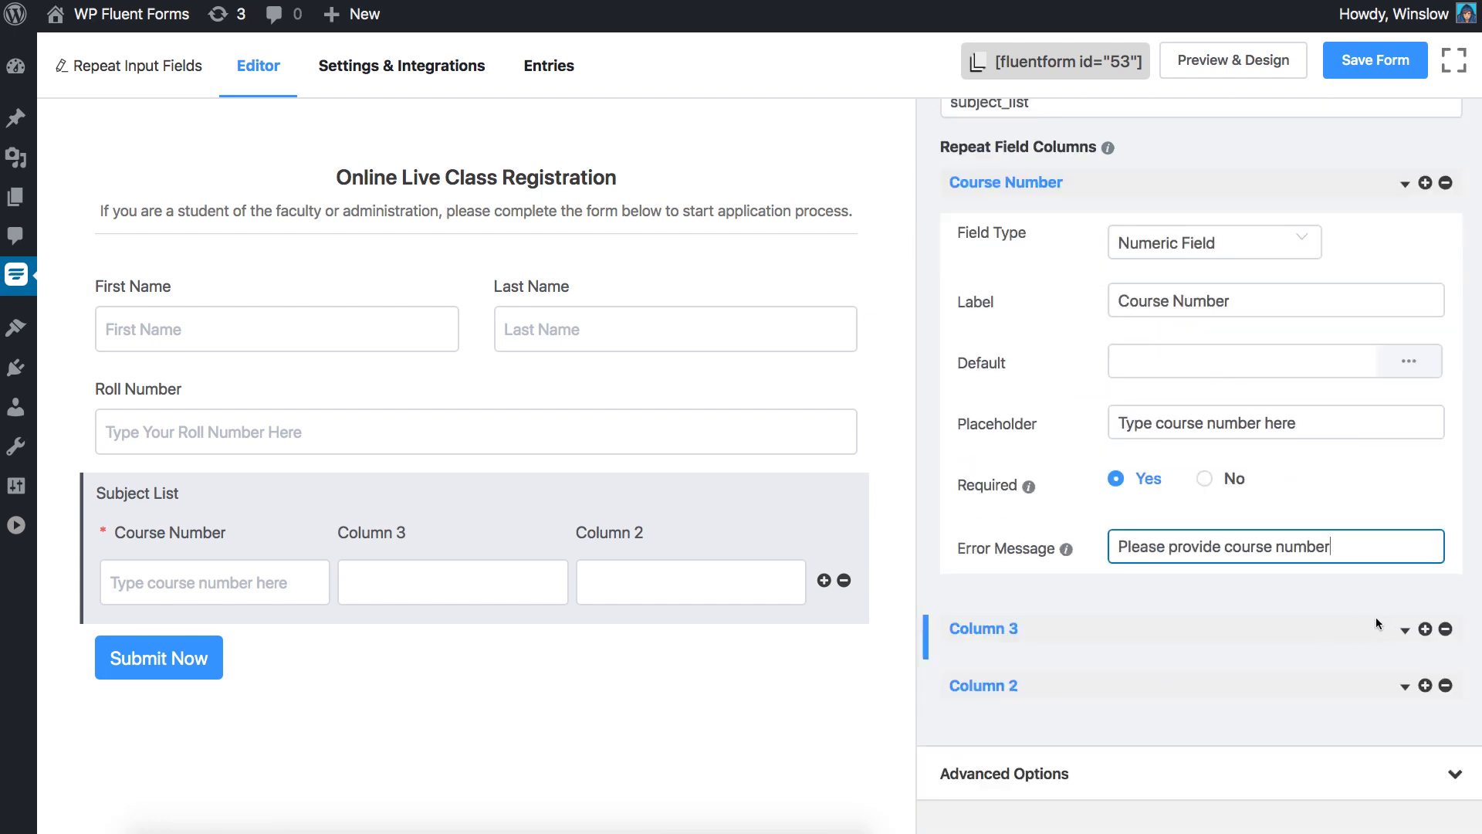
# - Give Column 3 the placeholder 'Type course title here' and make Course Title required
pyautogui.click(984, 628)
pyautogui.write('Course Title')
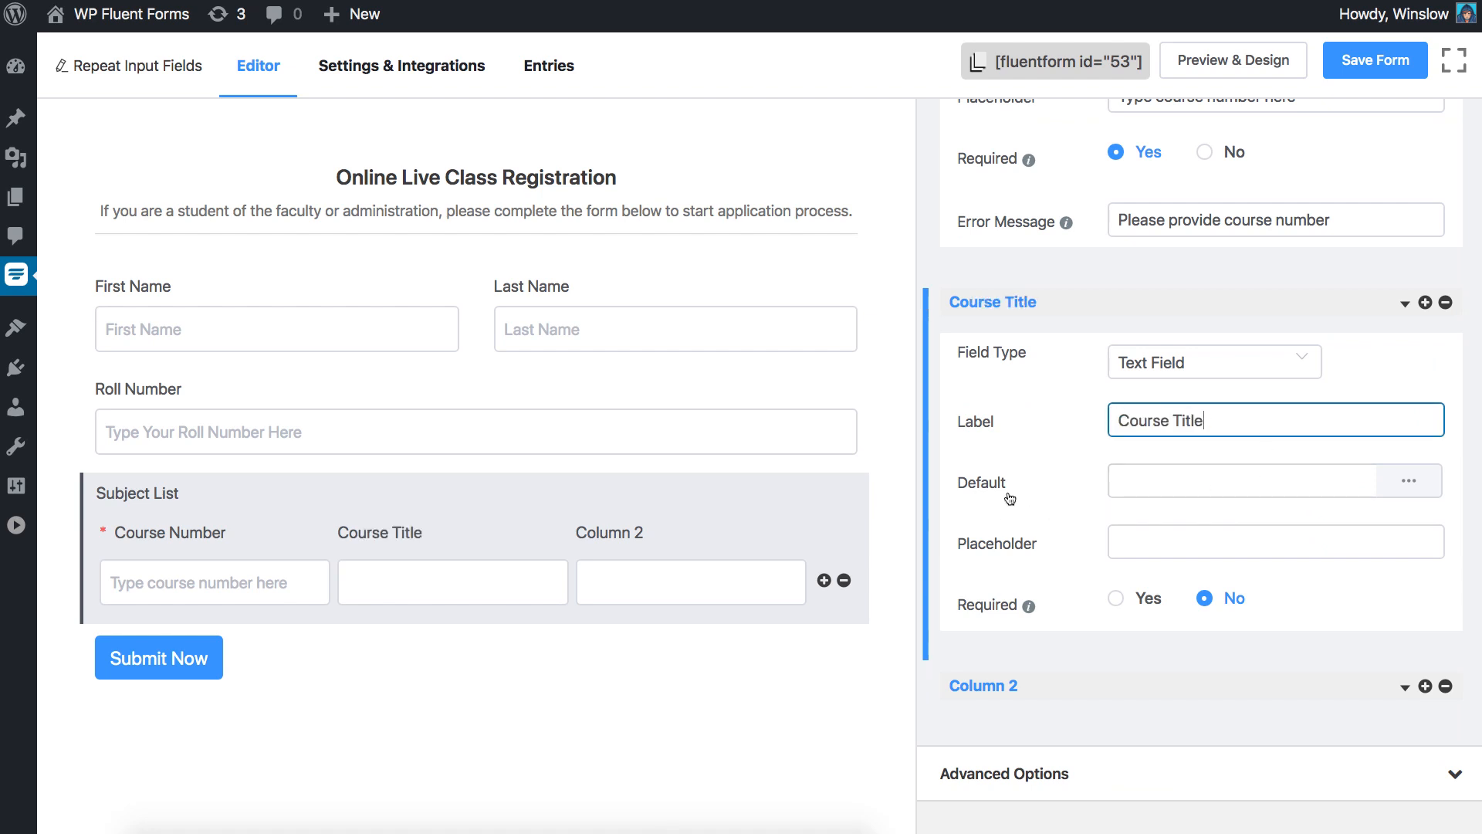
pyautogui.click(1243, 481)
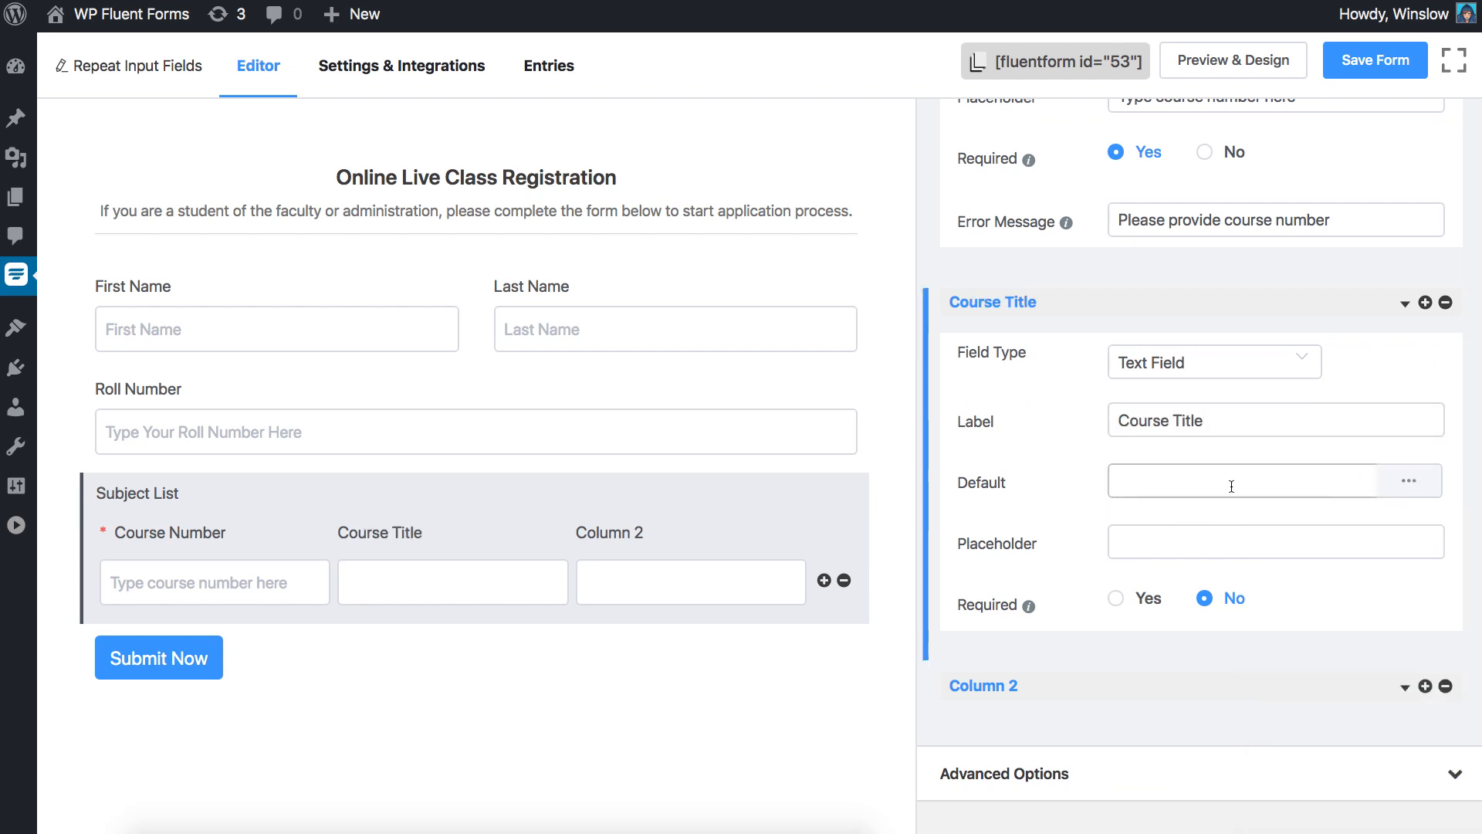
pyautogui.write('Type course title here')
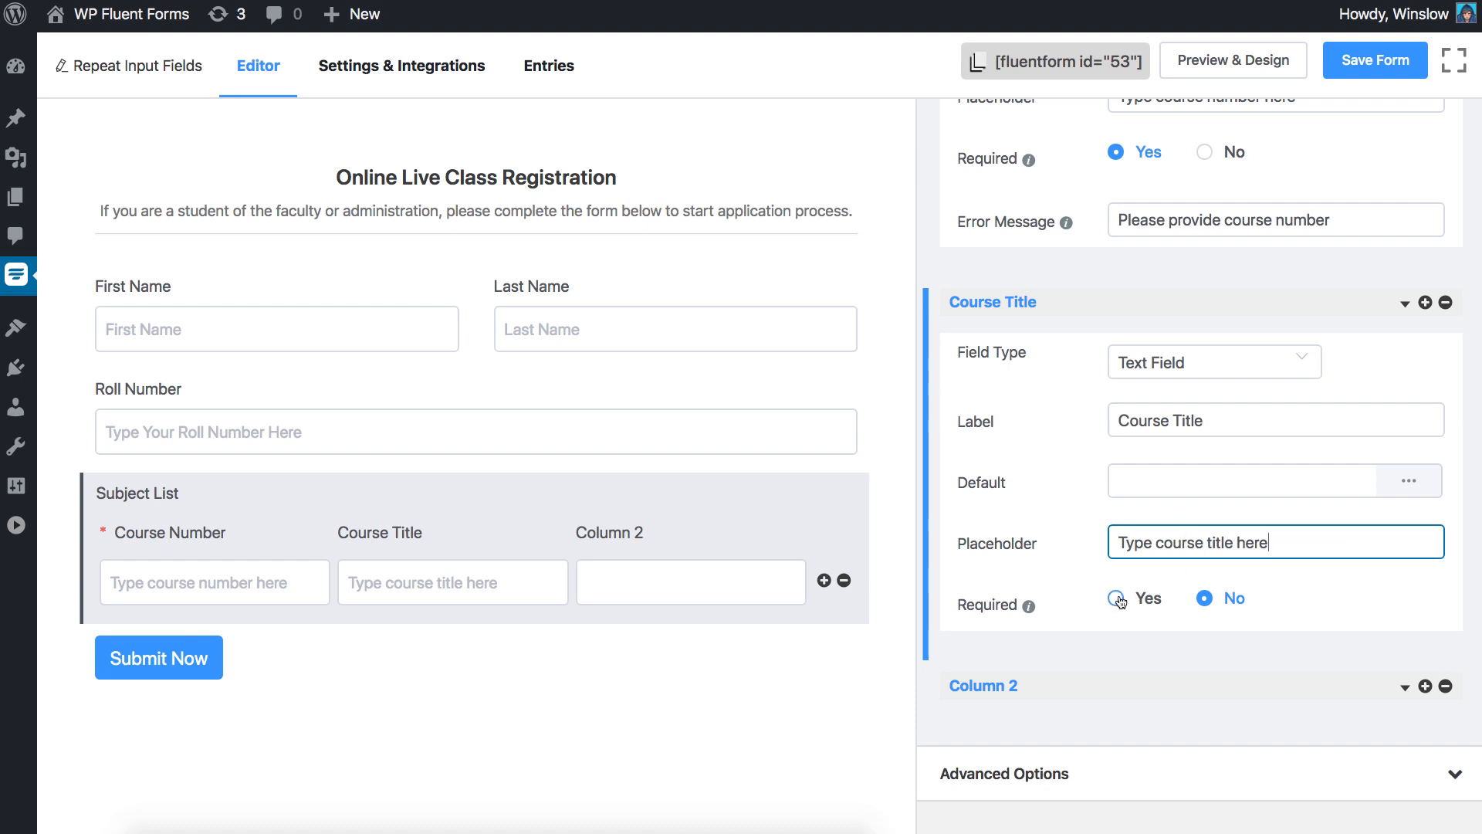
pyautogui.click(1117, 598)
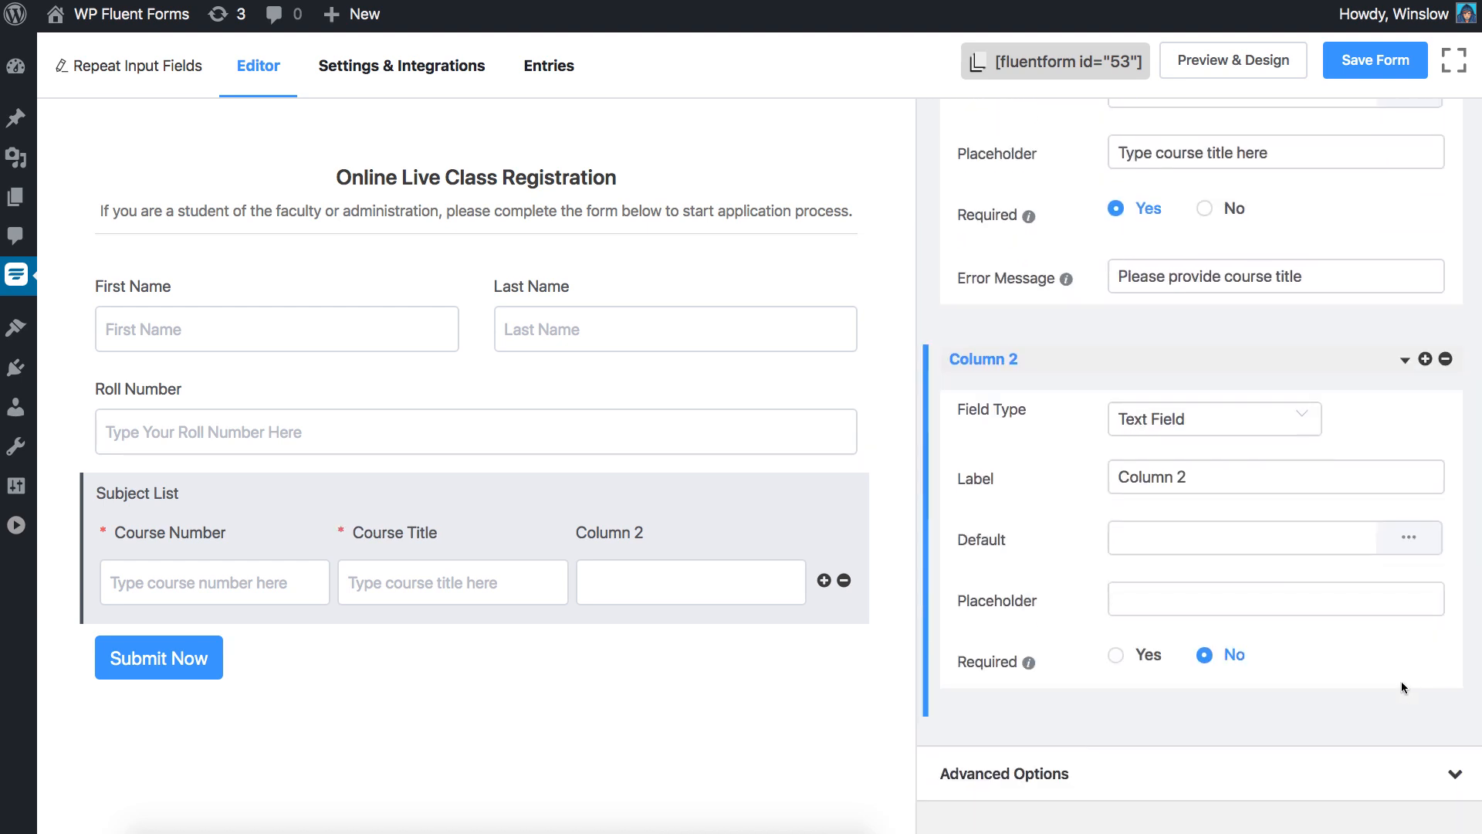
# - Make Column 2 a required numeric H.S. Credit with error 'Please provide subject credit'
pyautogui.click(1214, 418)
pyautogui.write('Type credit here')
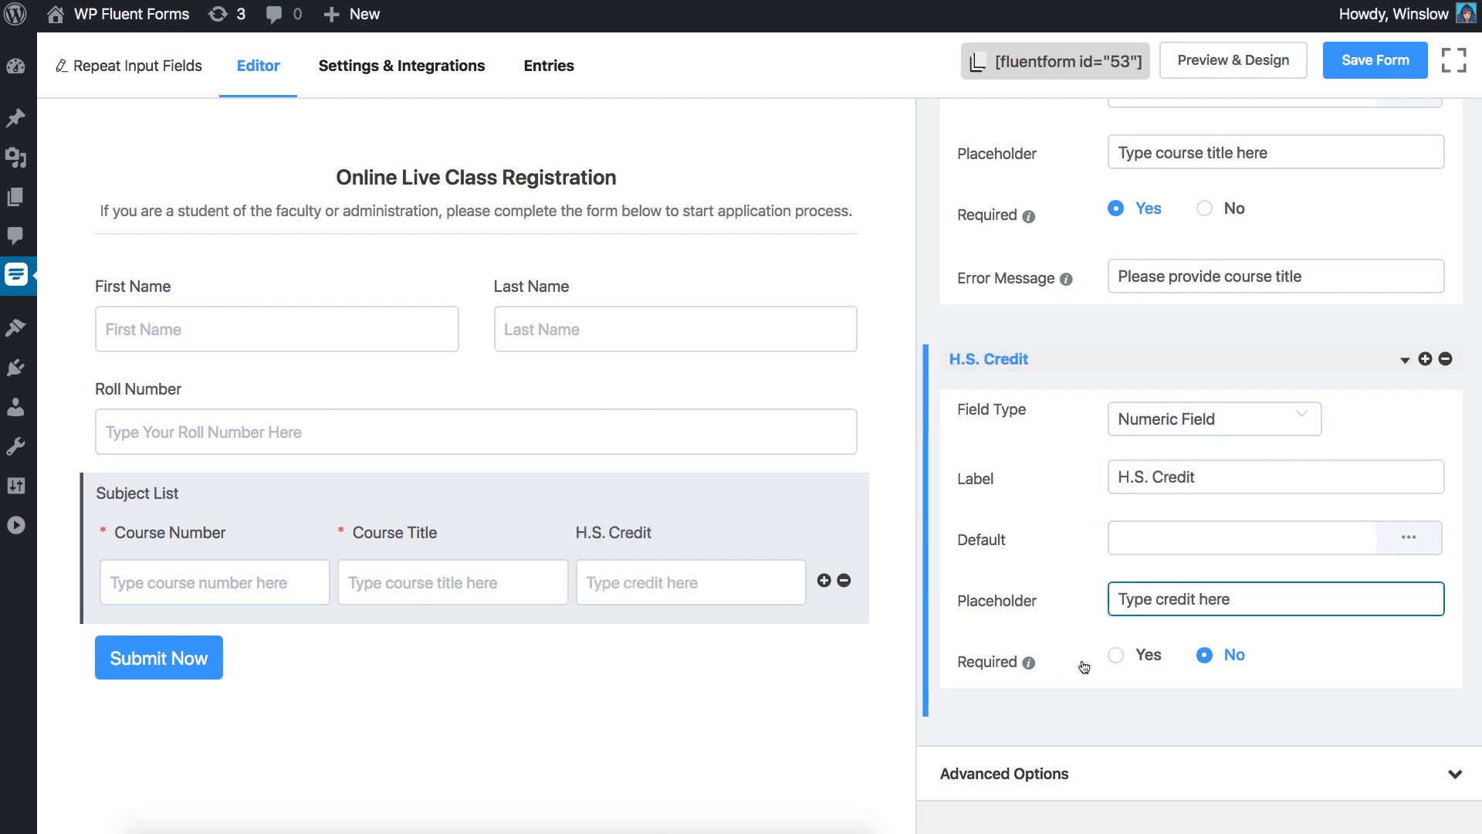
pyautogui.click(1117, 654)
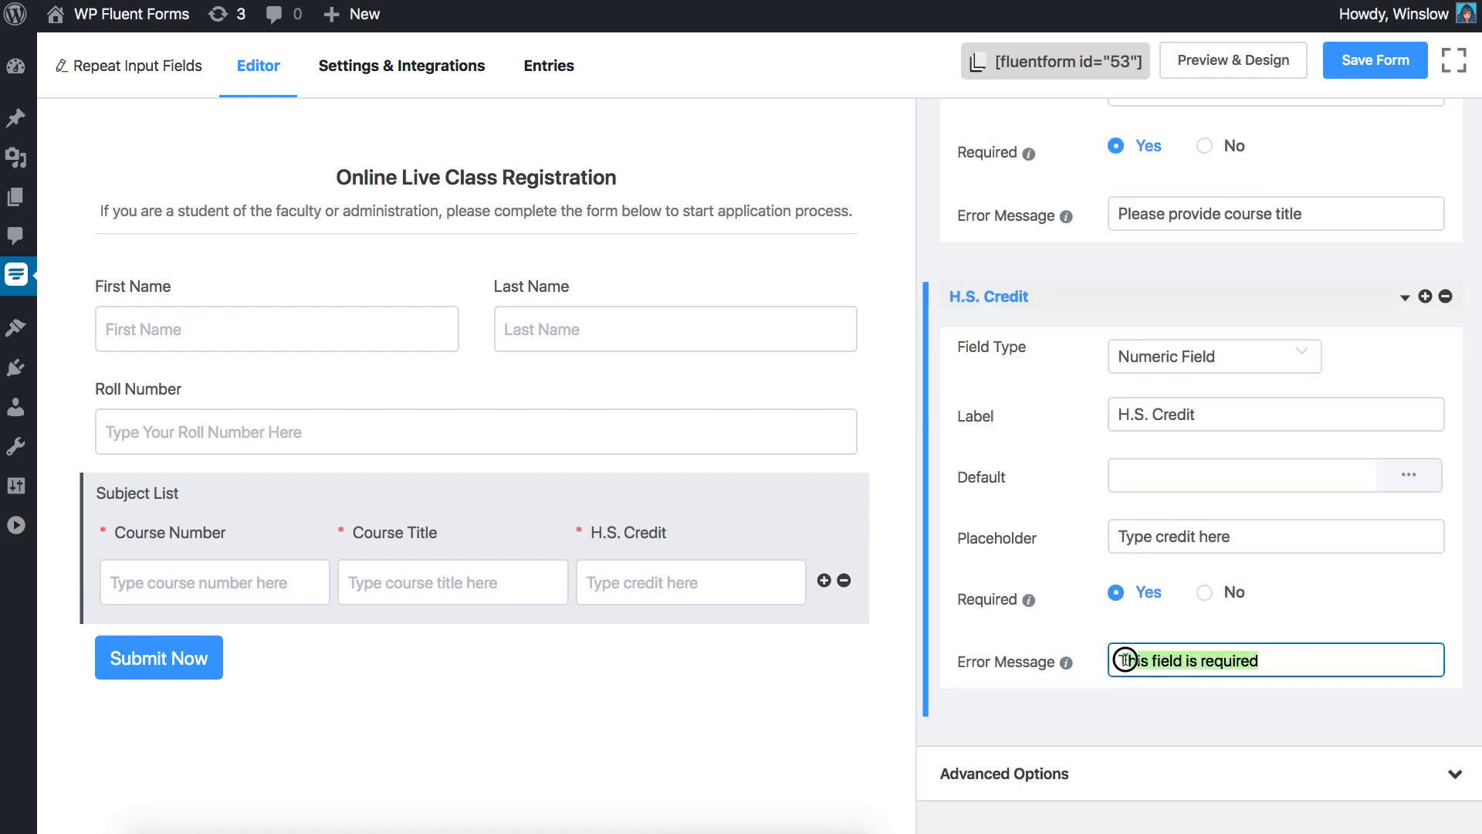
pyautogui.write('Please provide subject credit')
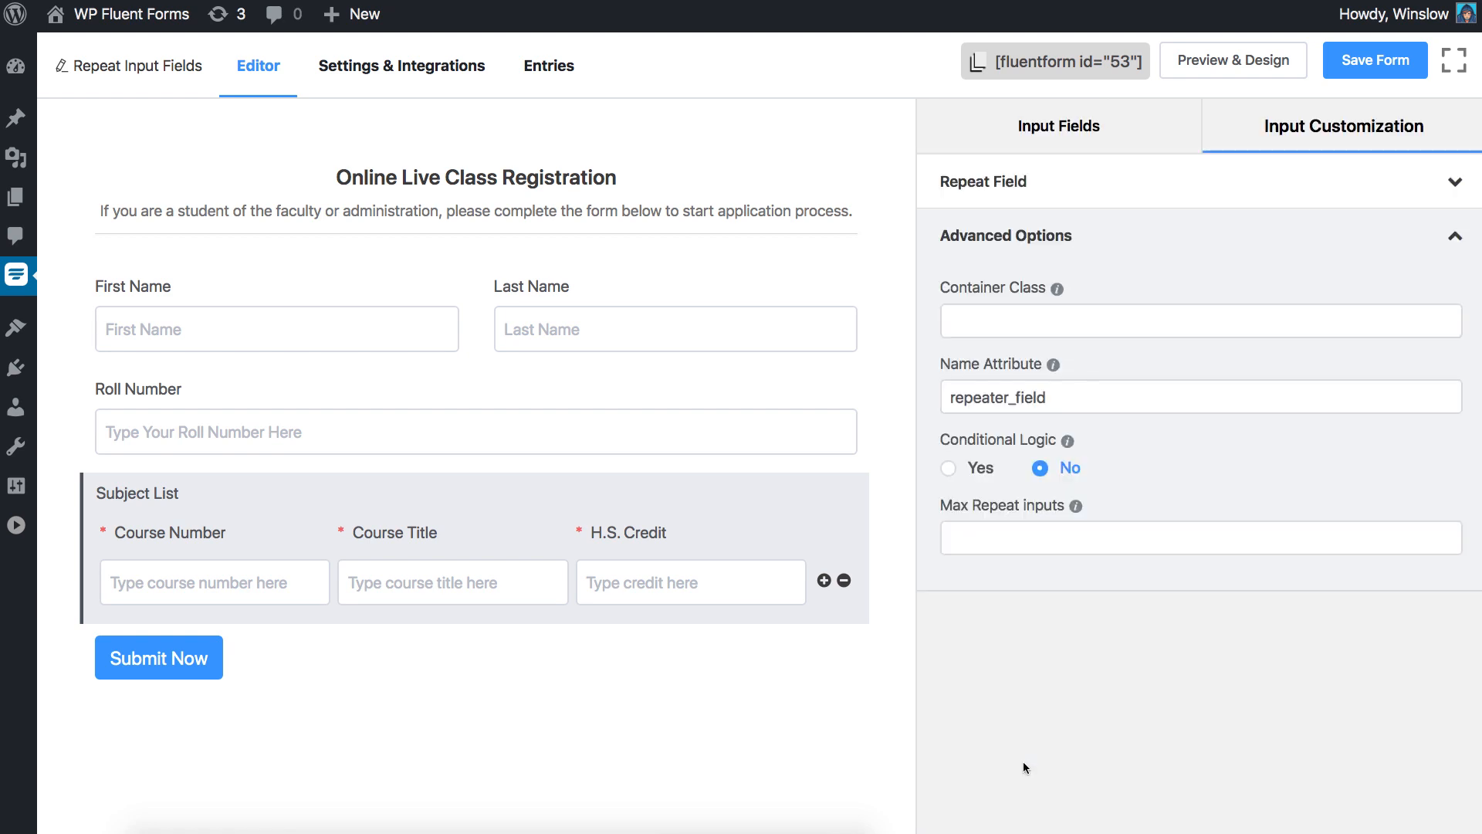
pyautogui.moveTo(991, 255)
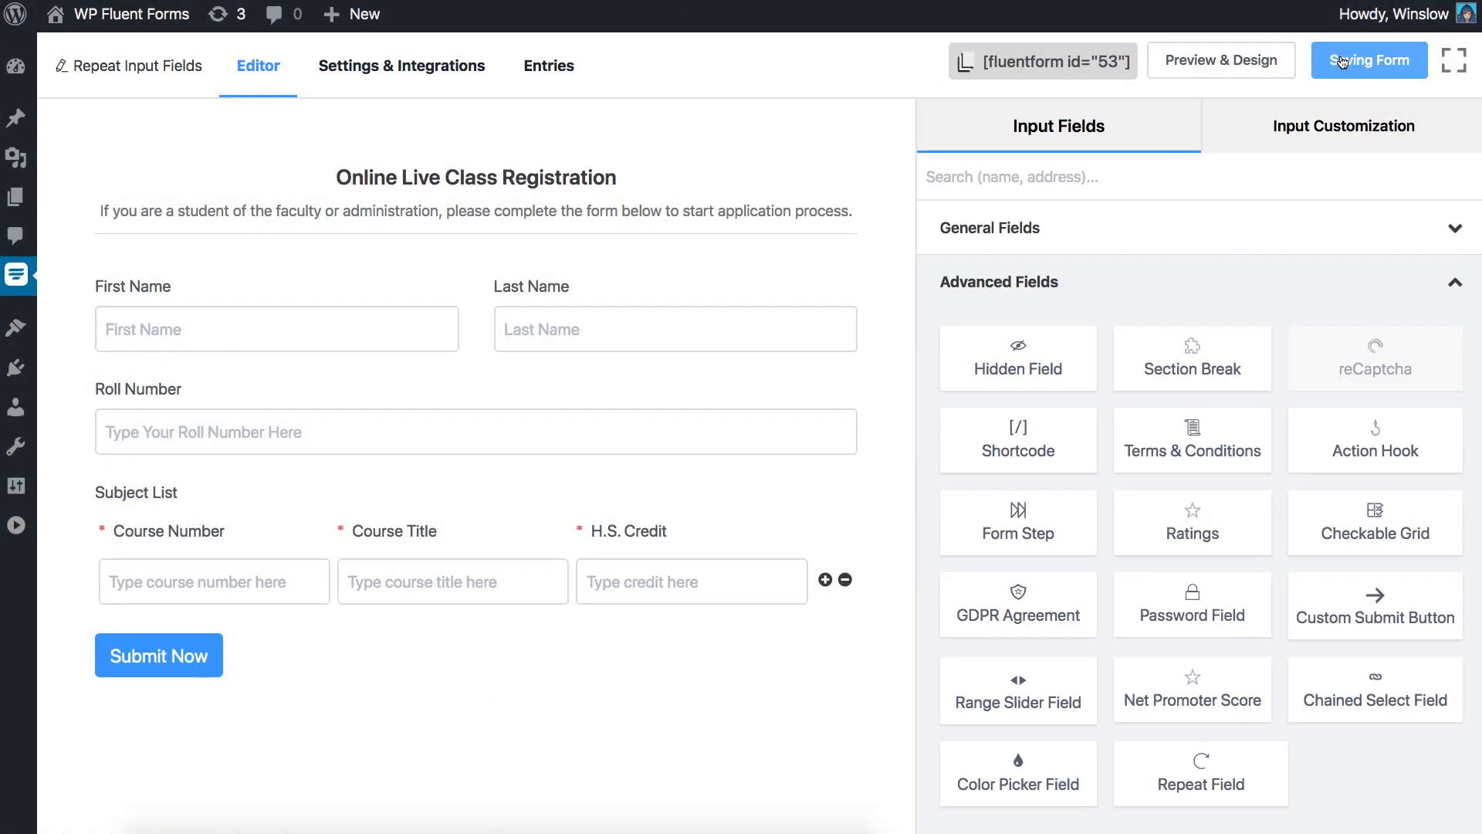
# - Preview the form alone and fill Subject List rows such as 'Colonial to 1875' and 'Civil War to P…'
pyautogui.click(1219, 60)
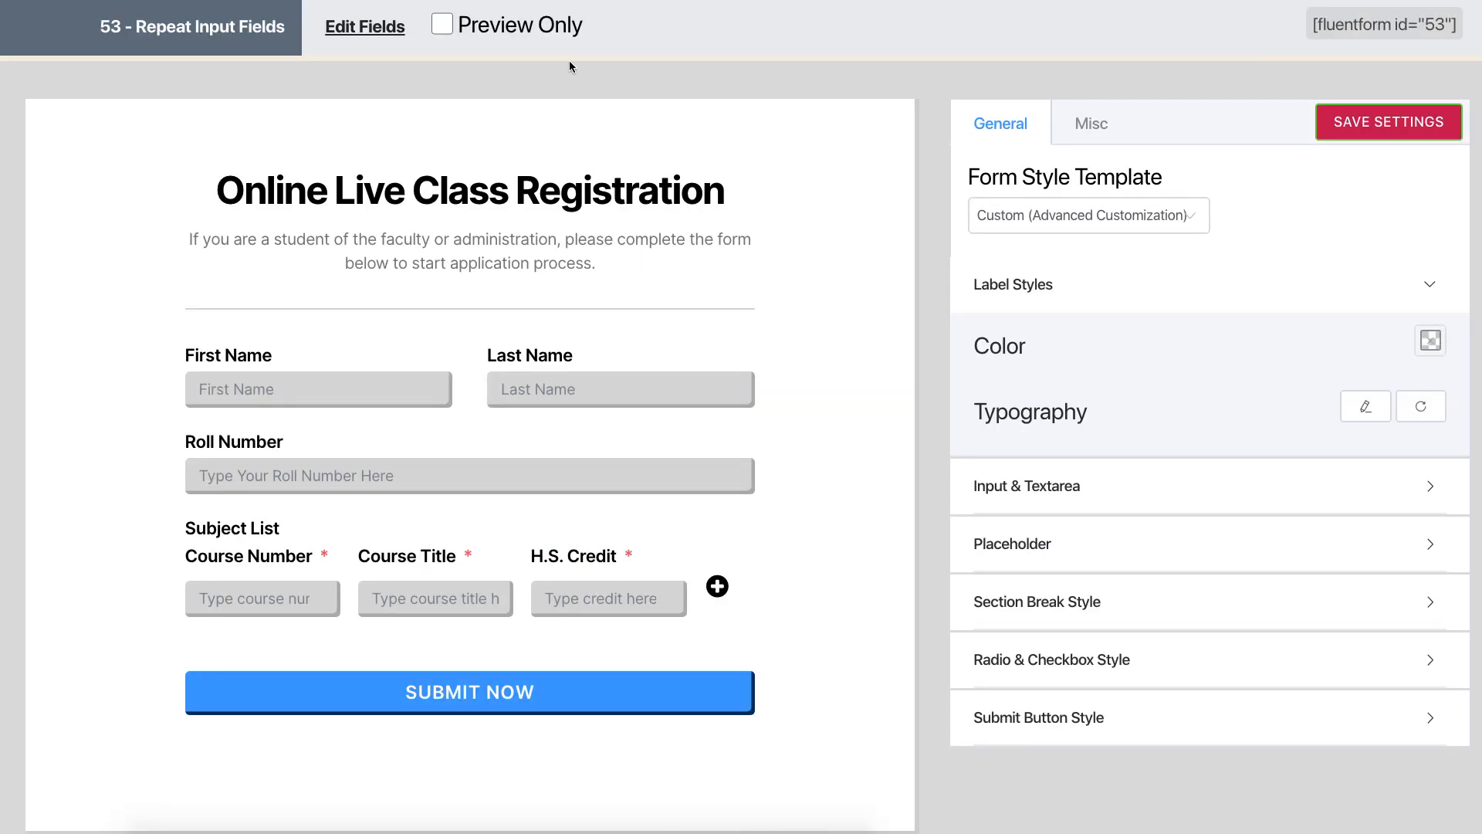
pyautogui.click(443, 23)
pyautogui.write('1001098')
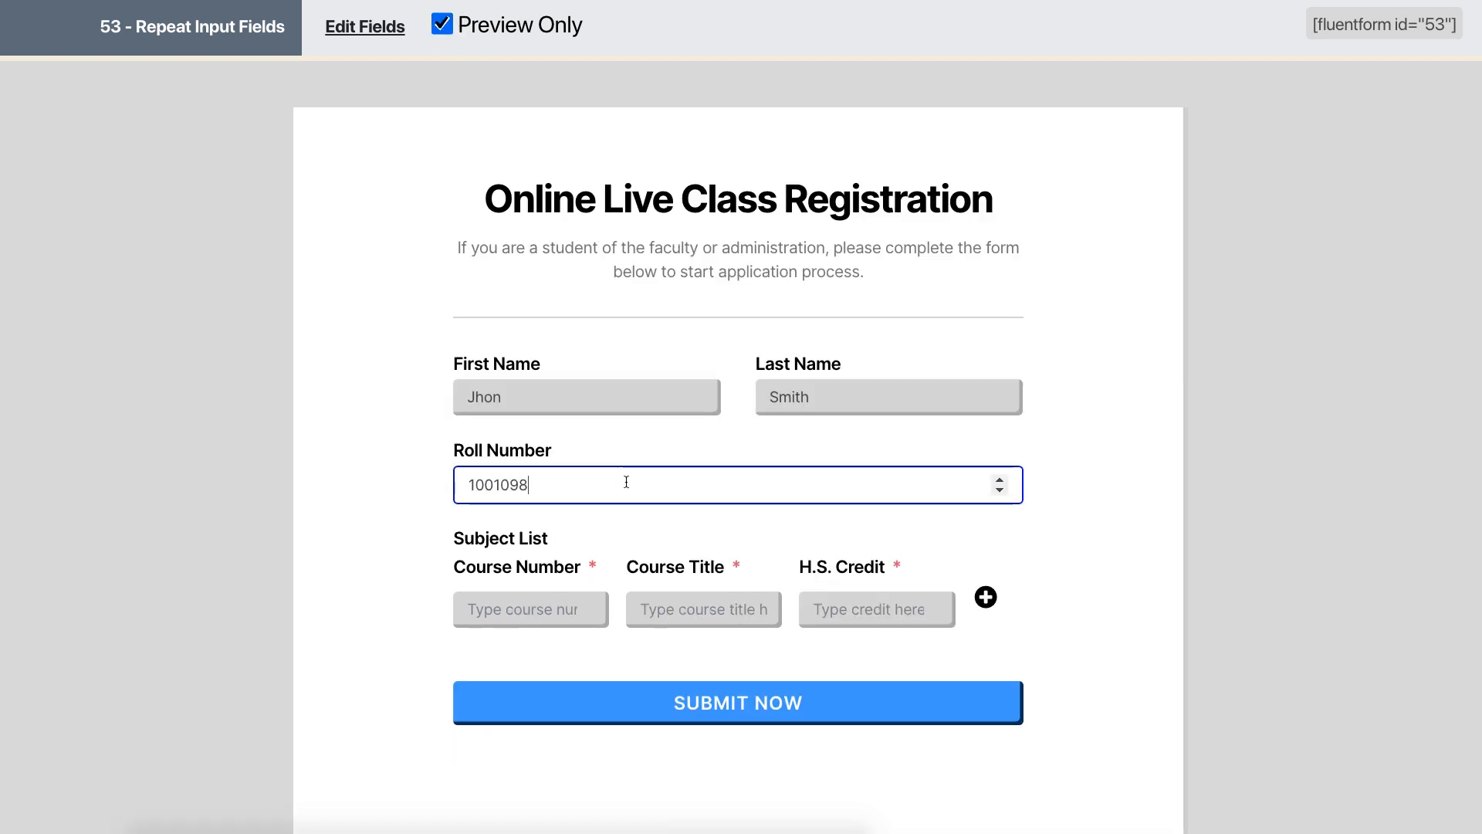
pyautogui.write('Colonial t')
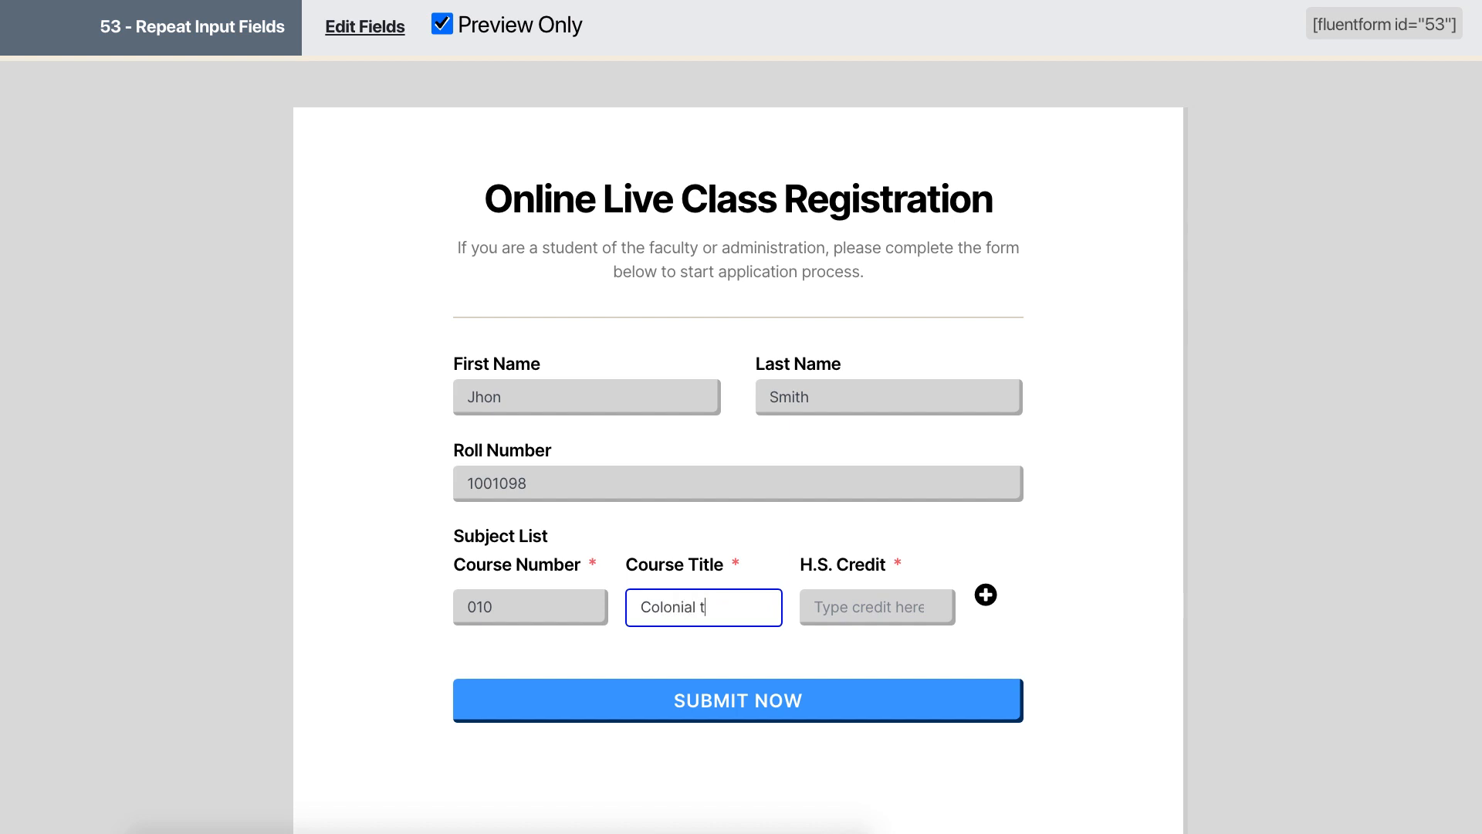
pyautogui.click(985, 596)
pyautogui.write('011')
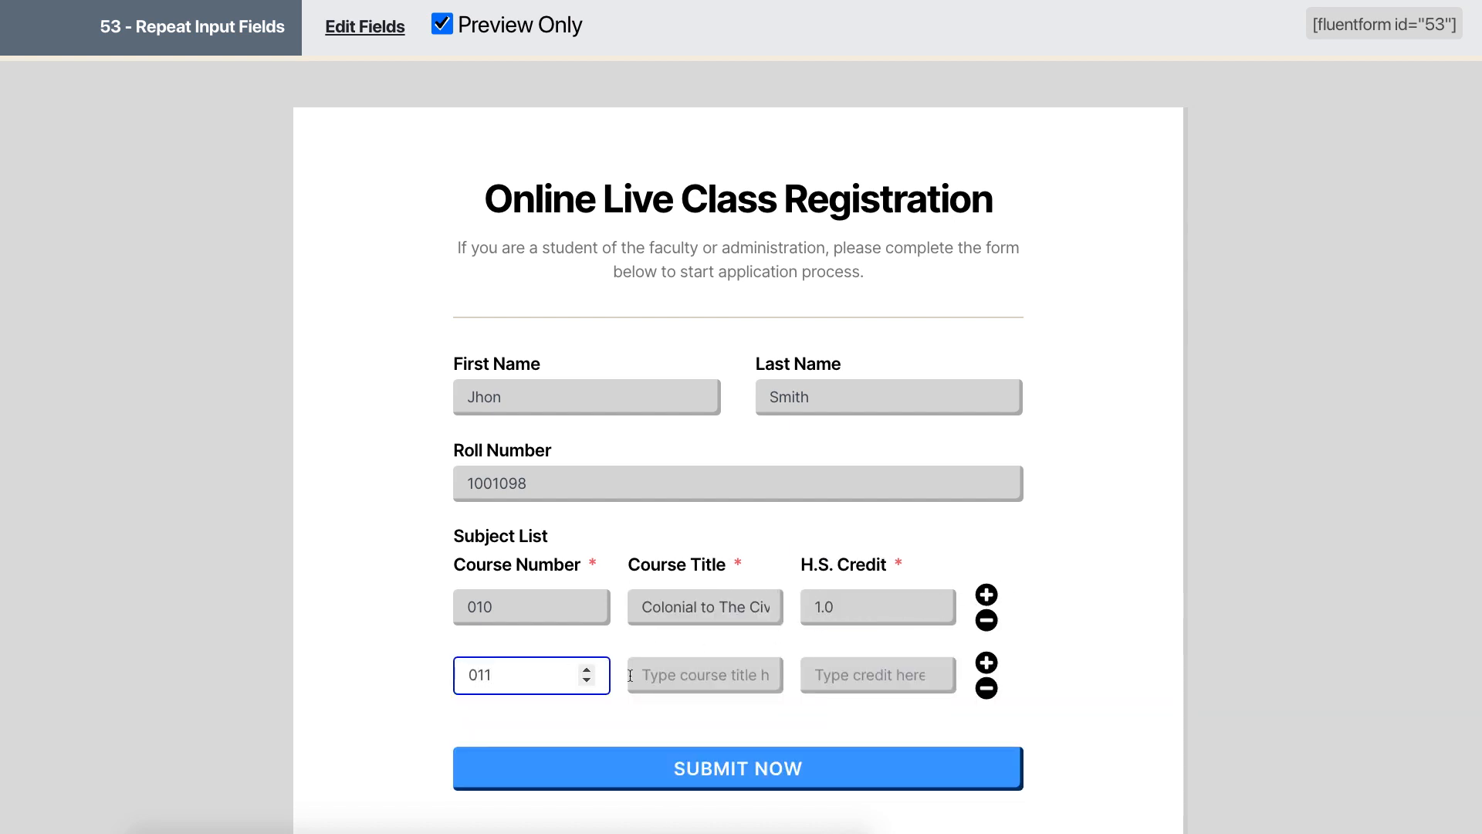
pyautogui.write('Colonial to 1875')
pyautogui.write('02')
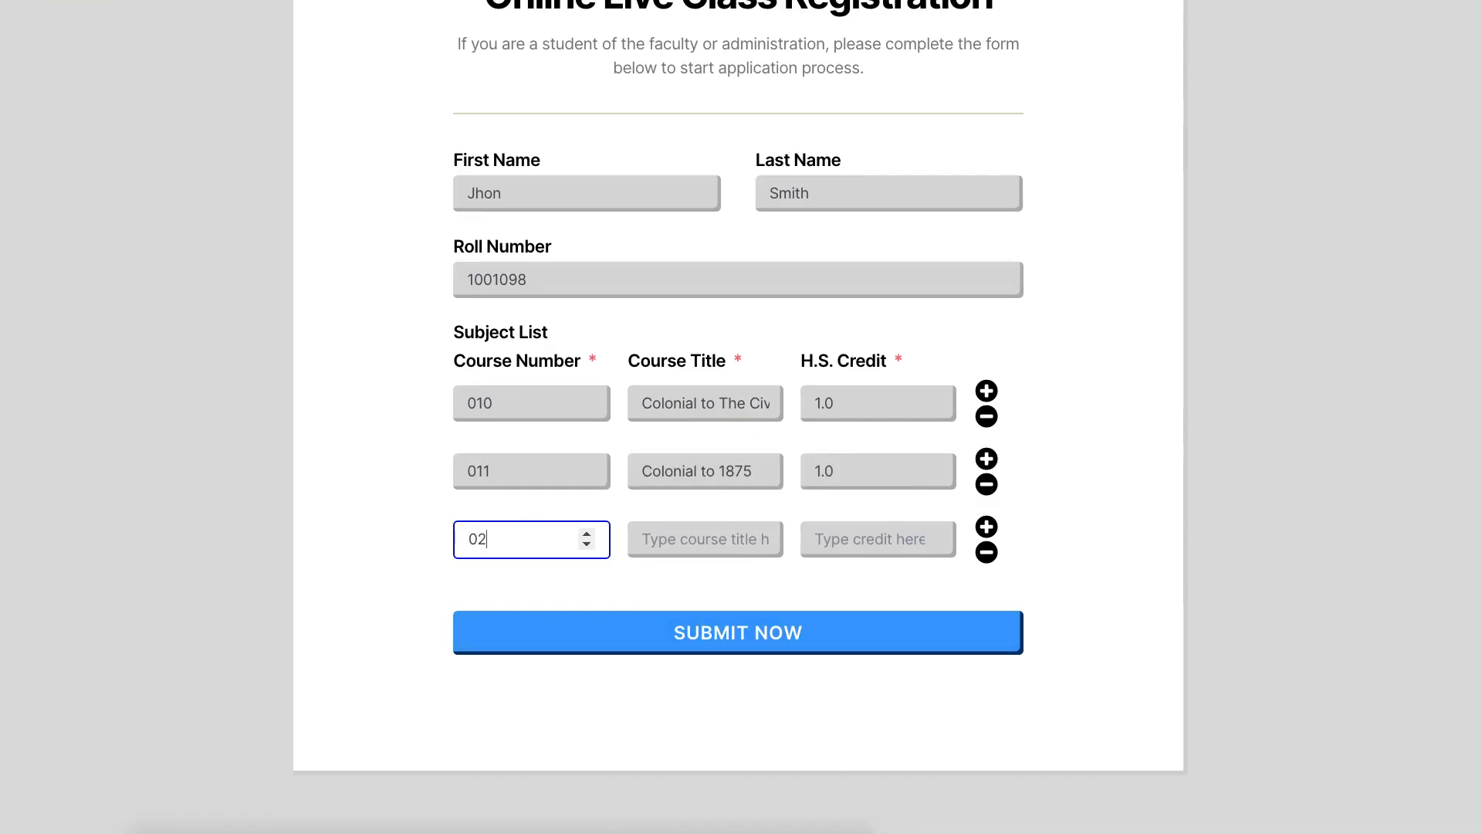
pyautogui.write('Civil War to Presen')
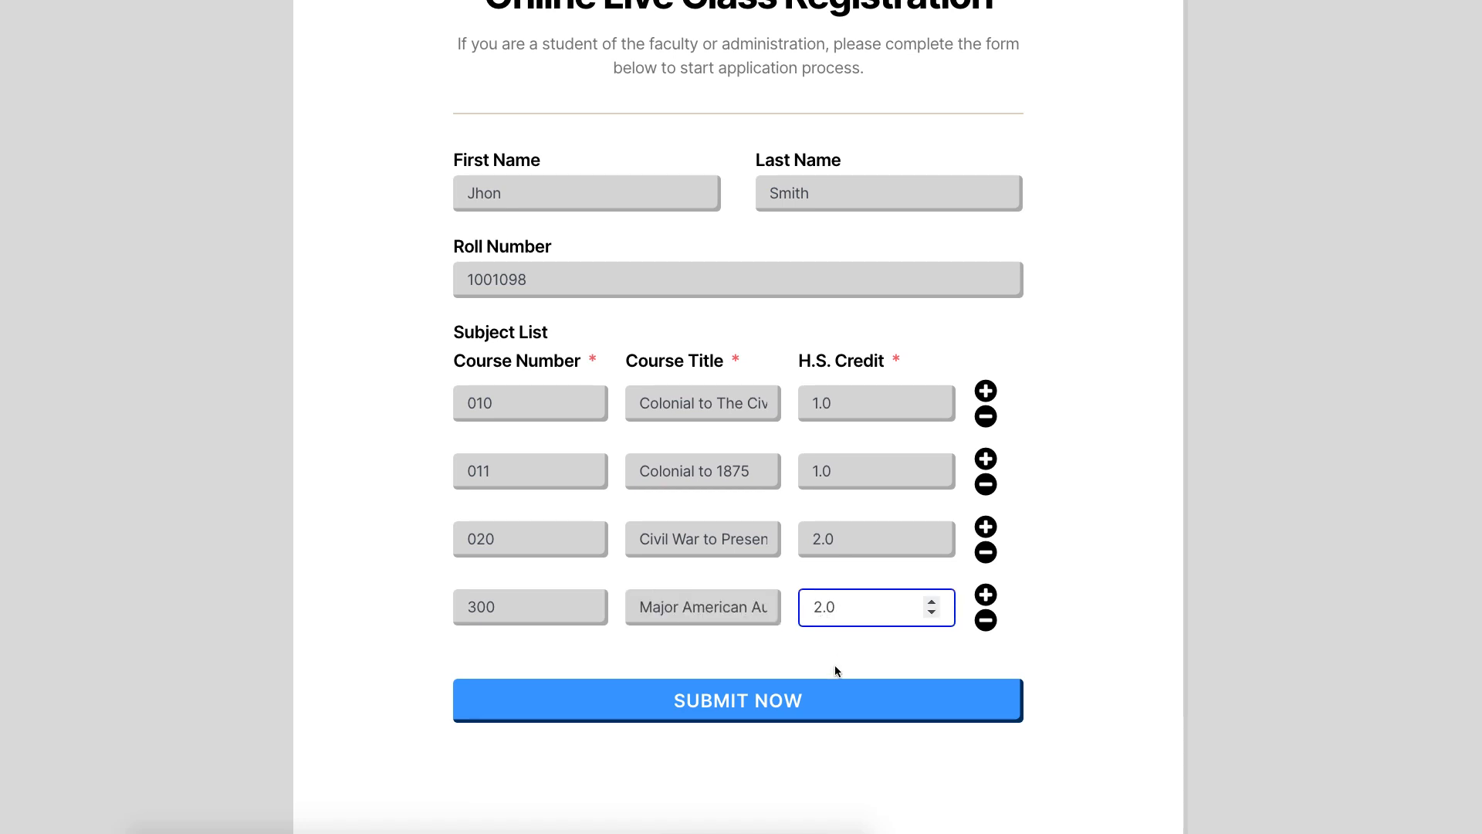
pyautogui.scroll(3)
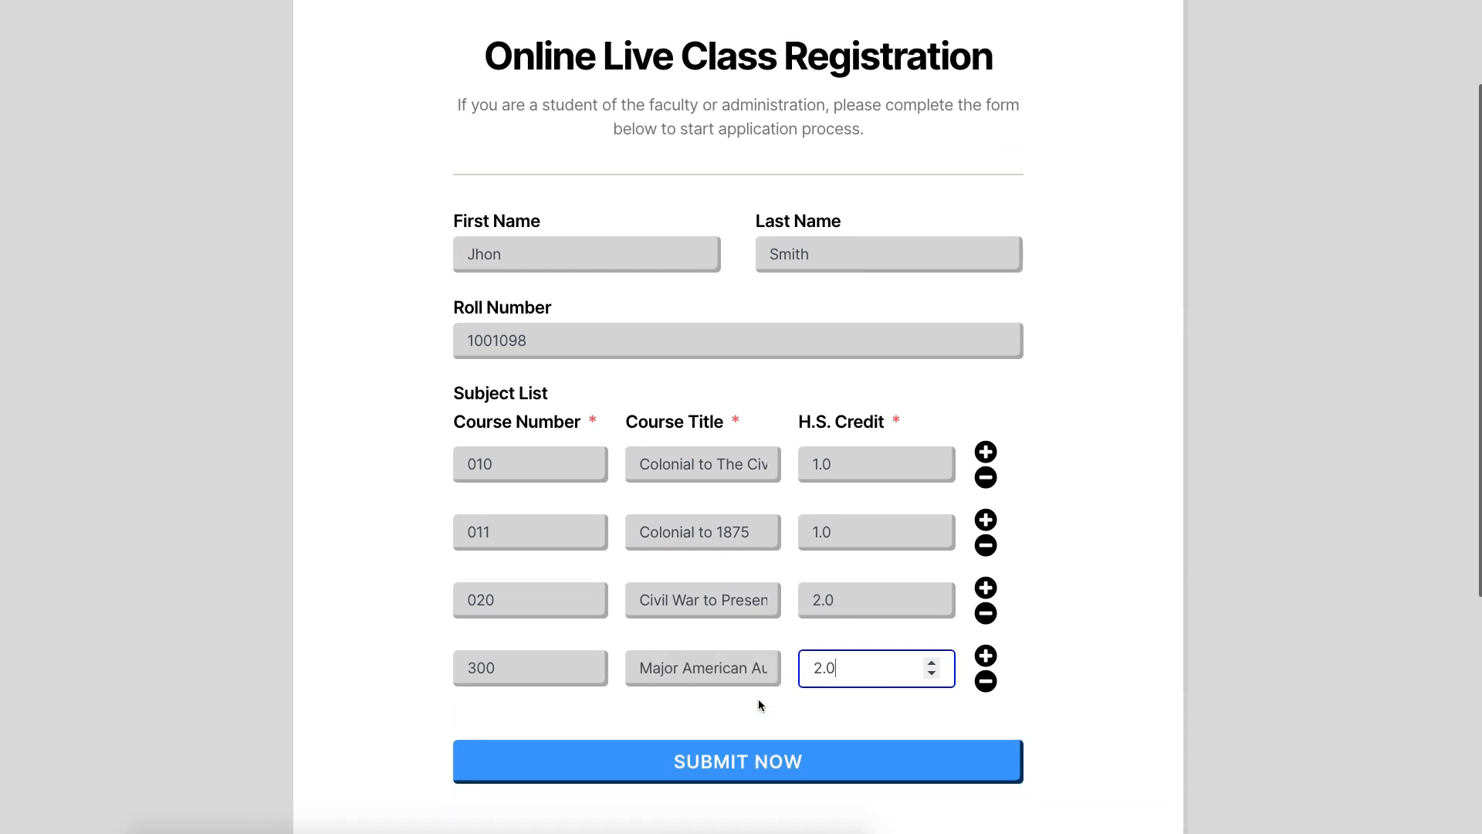